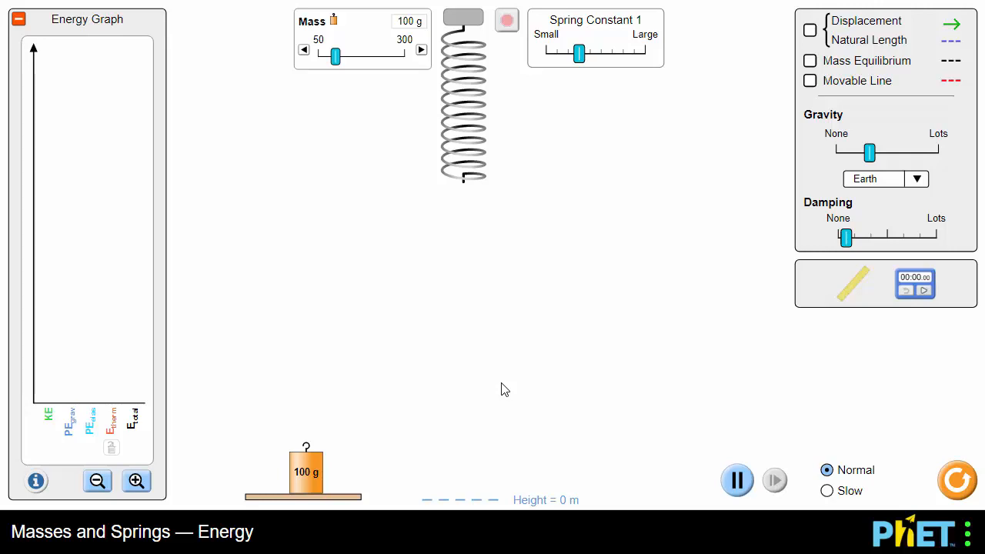
{"action": "mouse_move", "coordinate": [311, 473]}
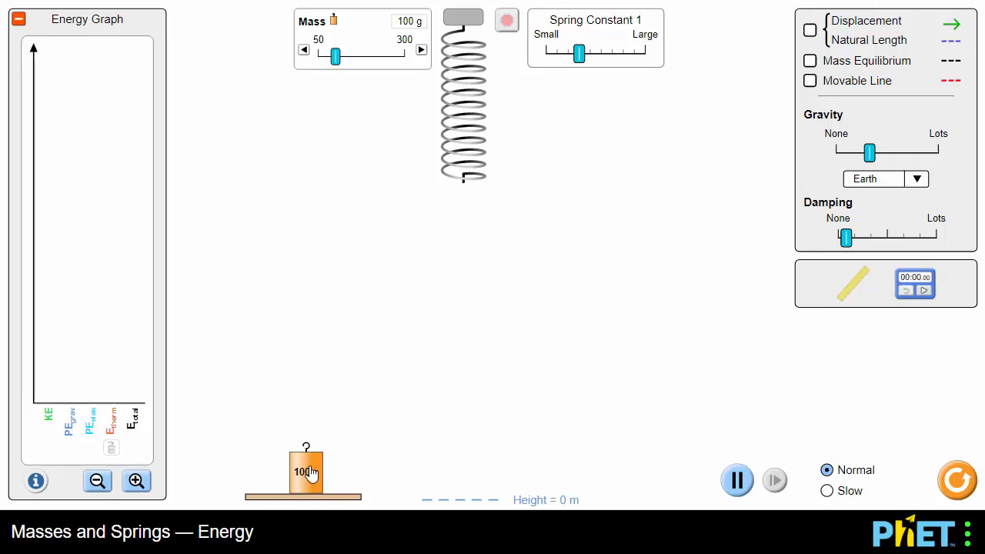
Step: Hang the 100 g mass from the shelf onto the spring so it oscillates with energy bars showing
{"action": "left_click_drag", "start_coordinate": [306, 471], "coordinate": [463, 203]}
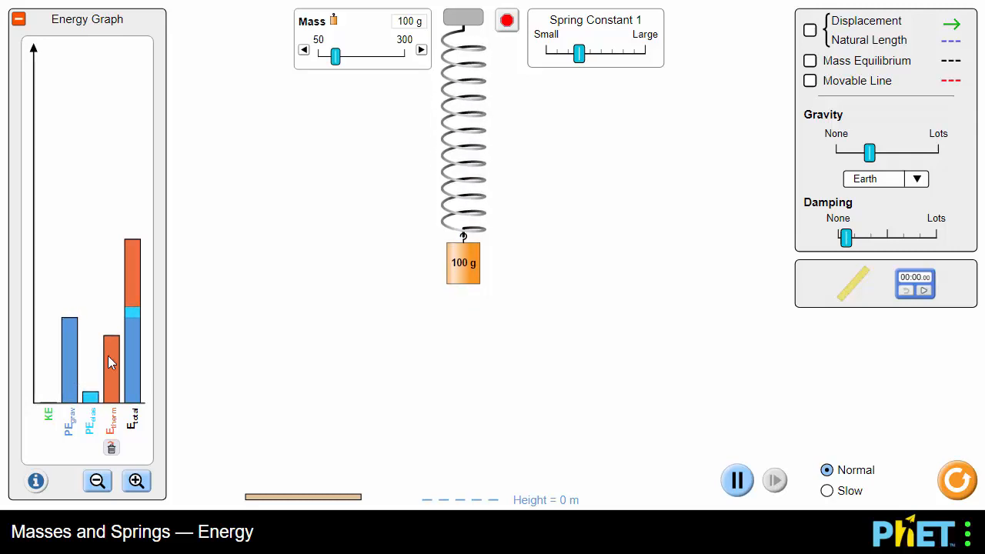
Step: Pause the motion, clear the thermal energy, and hold the 100 g mass at a new stretched position
{"action": "left_click", "coordinate": [735, 480]}
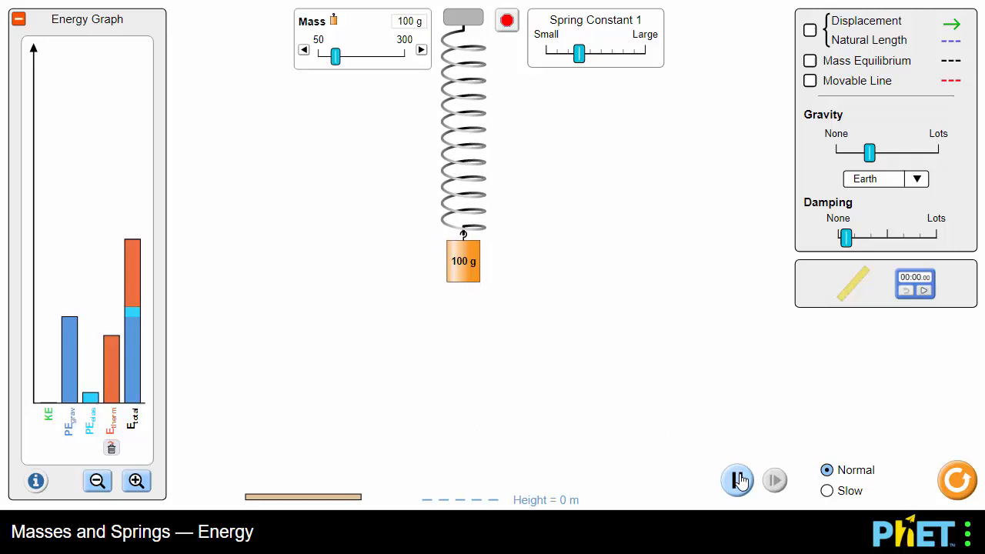
{"action": "left_click", "coordinate": [735, 480]}
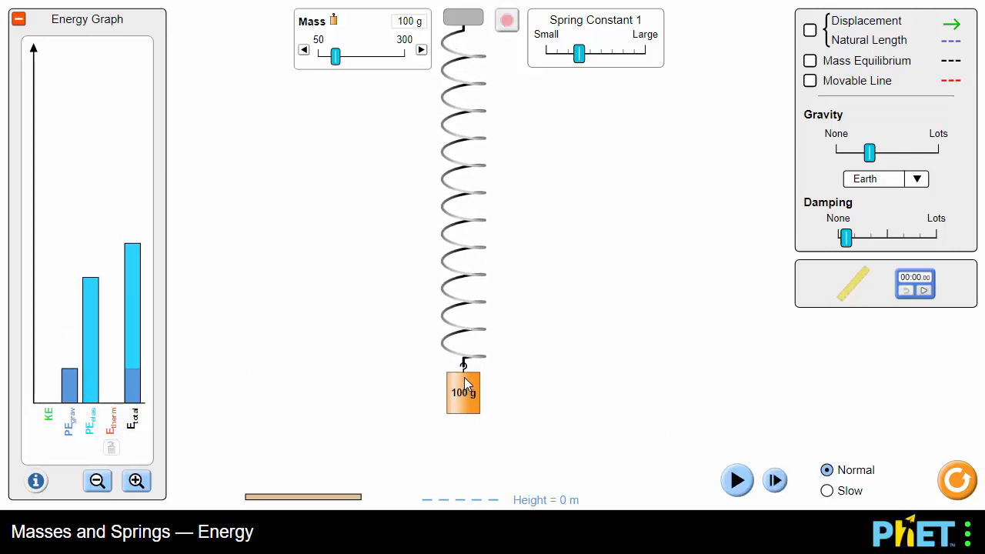
{"action": "left_click_drag", "start_coordinate": [463, 393], "coordinate": [463, 357]}
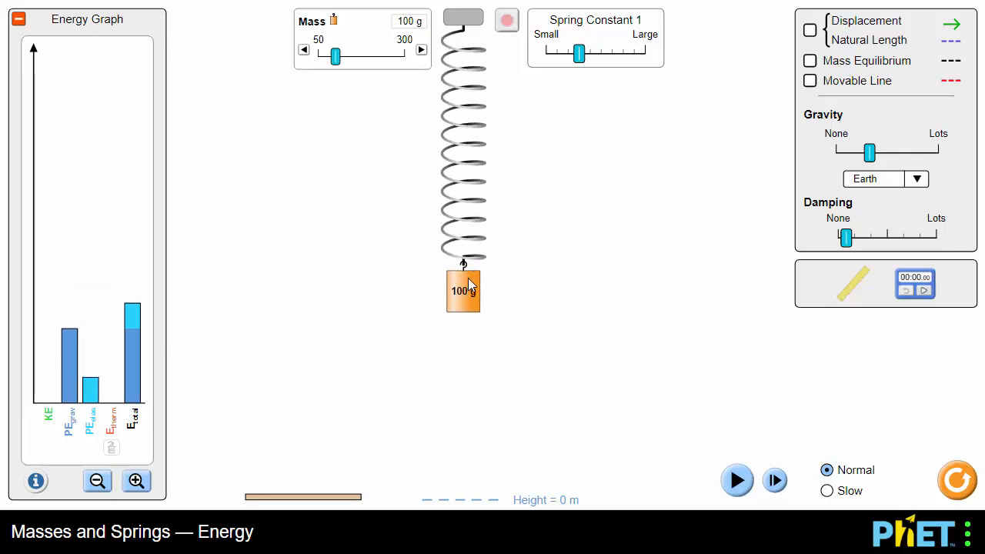
{"action": "left_click_drag", "start_coordinate": [463, 290], "coordinate": [463, 357]}
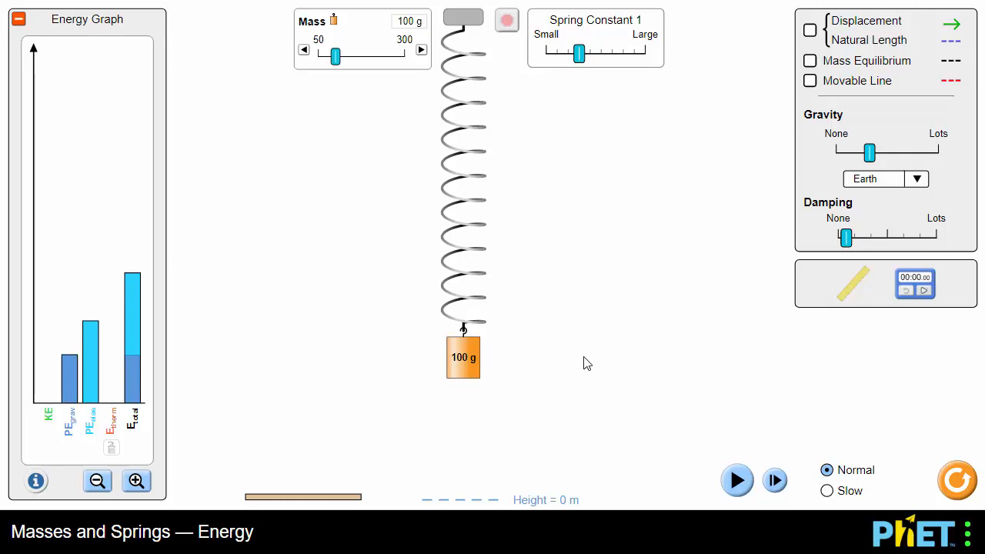
{"action": "mouse_move", "coordinate": [577, 360]}
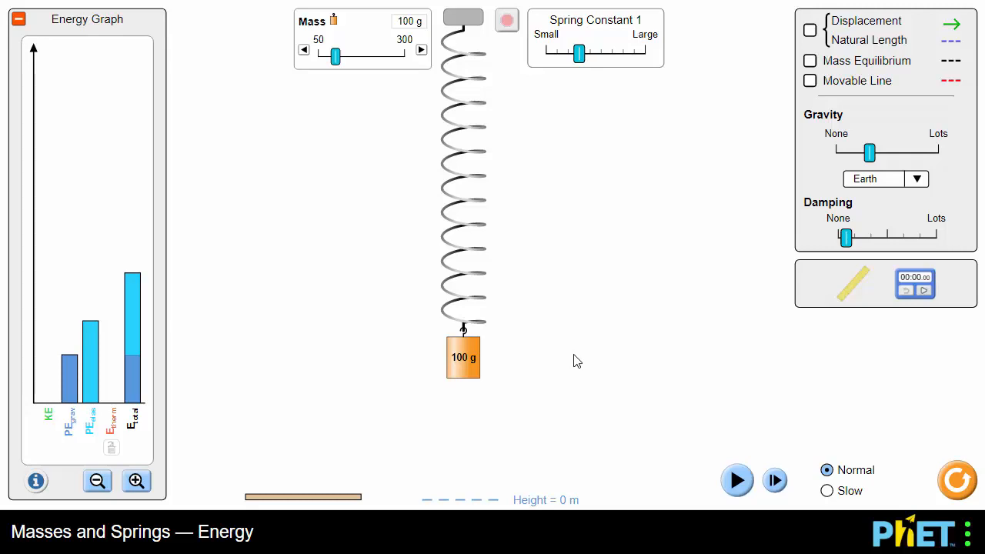
{"action": "mouse_move", "coordinate": [234, 255]}
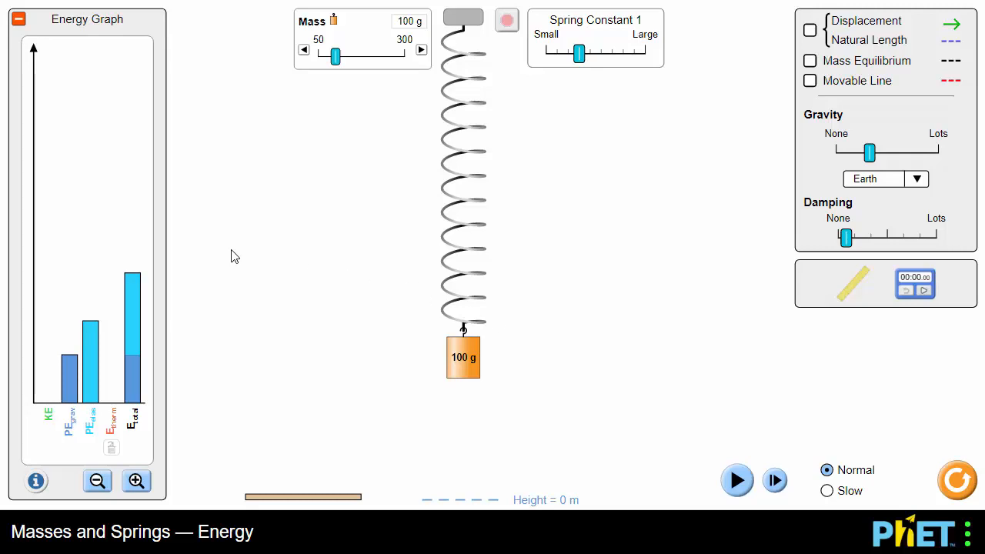
{"action": "mouse_move", "coordinate": [104, 31]}
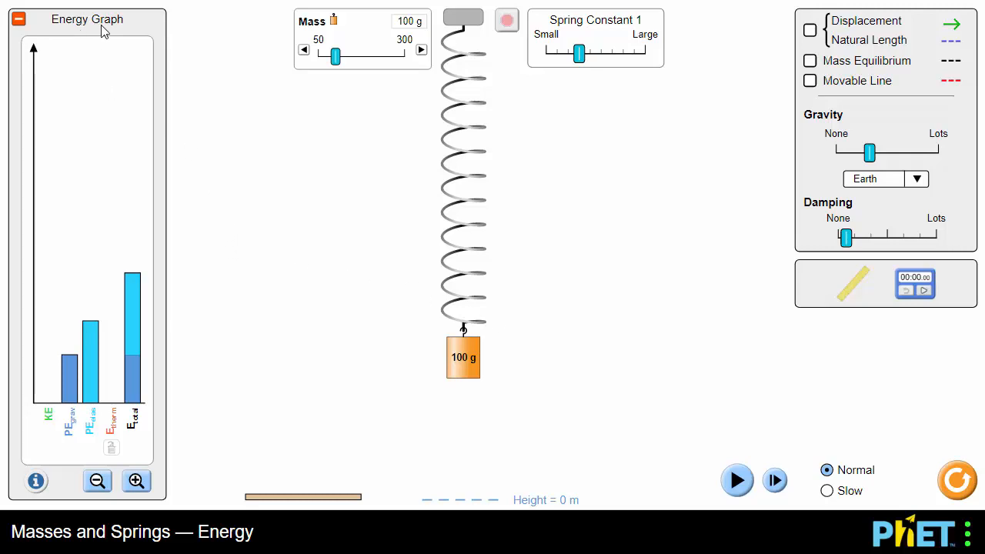
{"action": "mouse_move", "coordinate": [135, 335]}
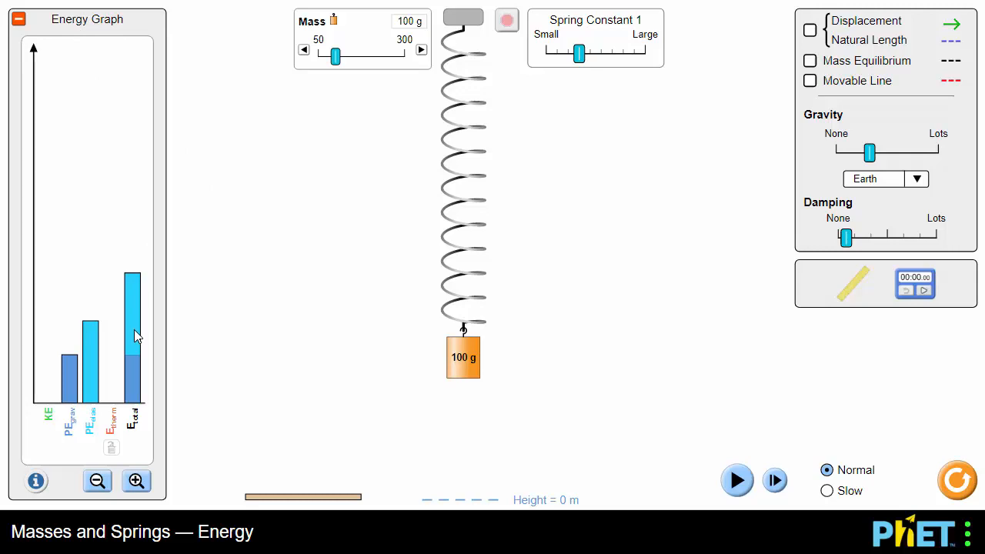
{"action": "mouse_move", "coordinate": [133, 409]}
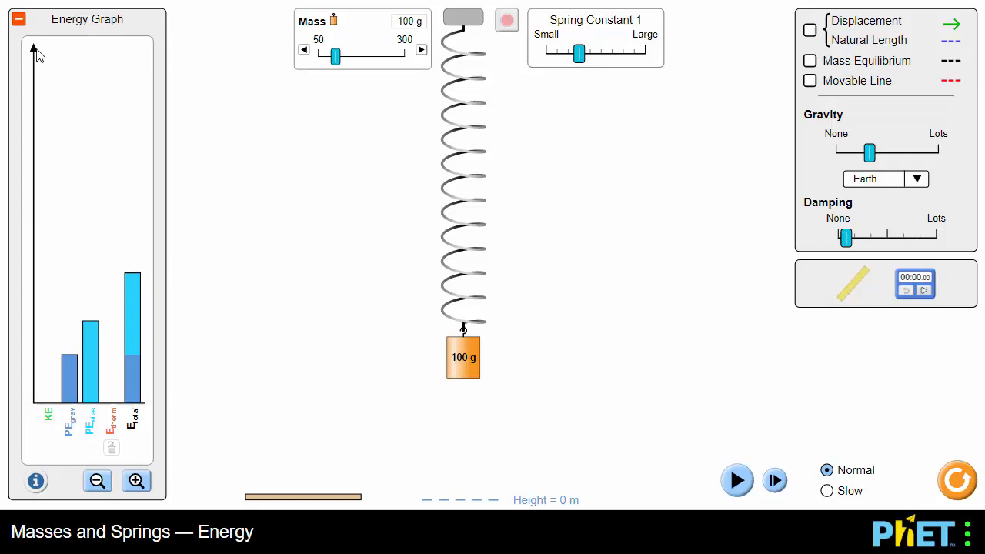
{"action": "mouse_move", "coordinate": [114, 443]}
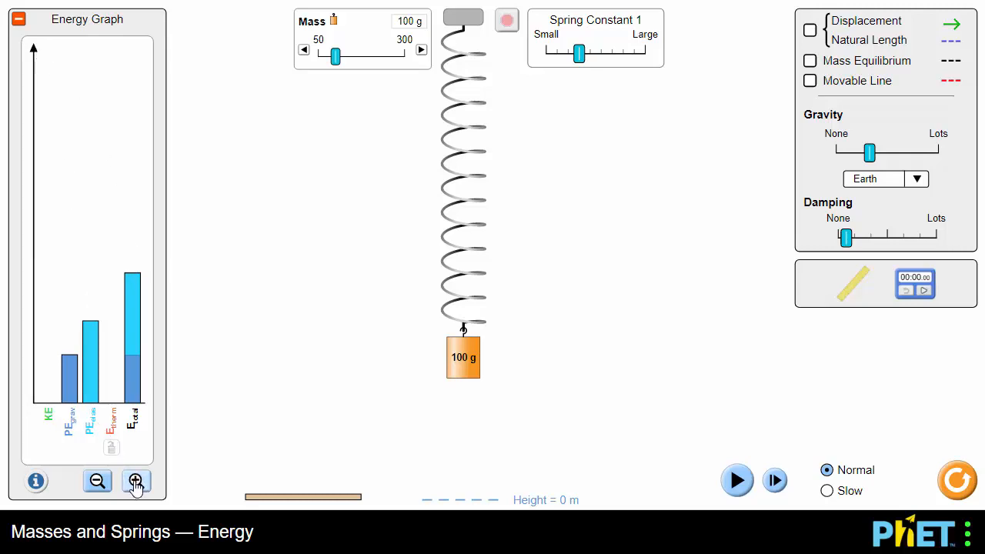
Step: Zoom the Energy Graph scale in then out one step, and pull the paused mass lower on the spring
{"action": "left_click", "coordinate": [135, 480]}
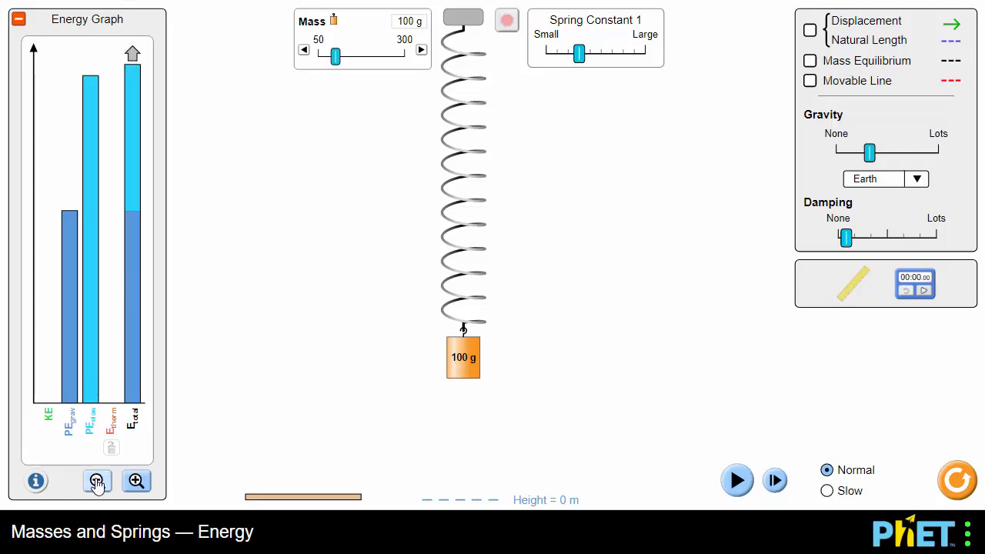
{"action": "left_click", "coordinate": [97, 480]}
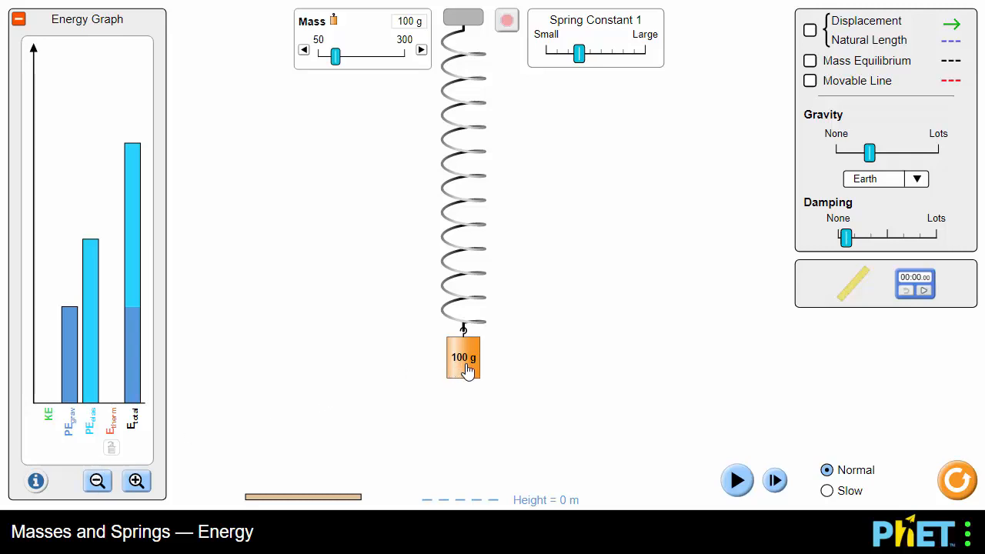
{"action": "left_click_drag", "start_coordinate": [463, 369], "coordinate": [463, 353]}
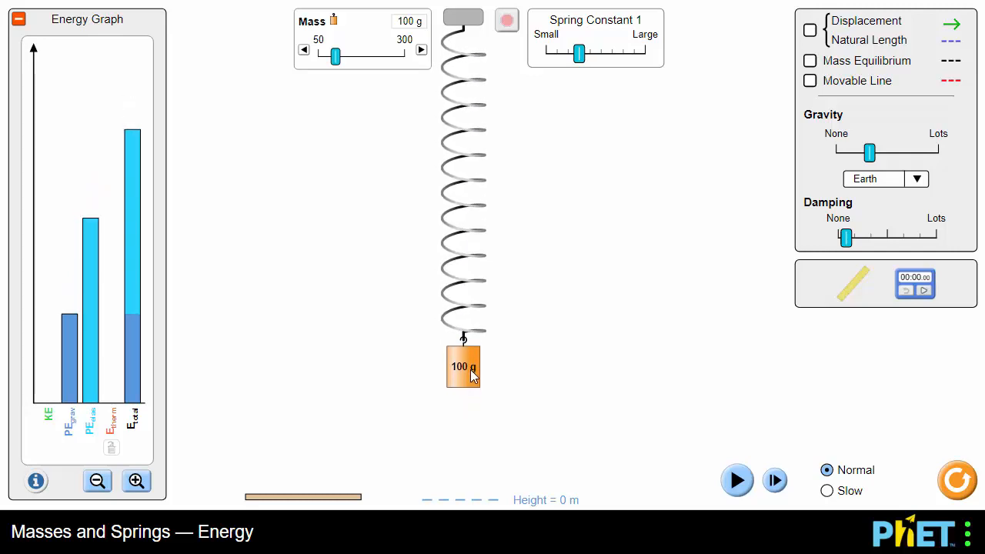
{"action": "left_click_drag", "start_coordinate": [463, 366], "coordinate": [463, 385]}
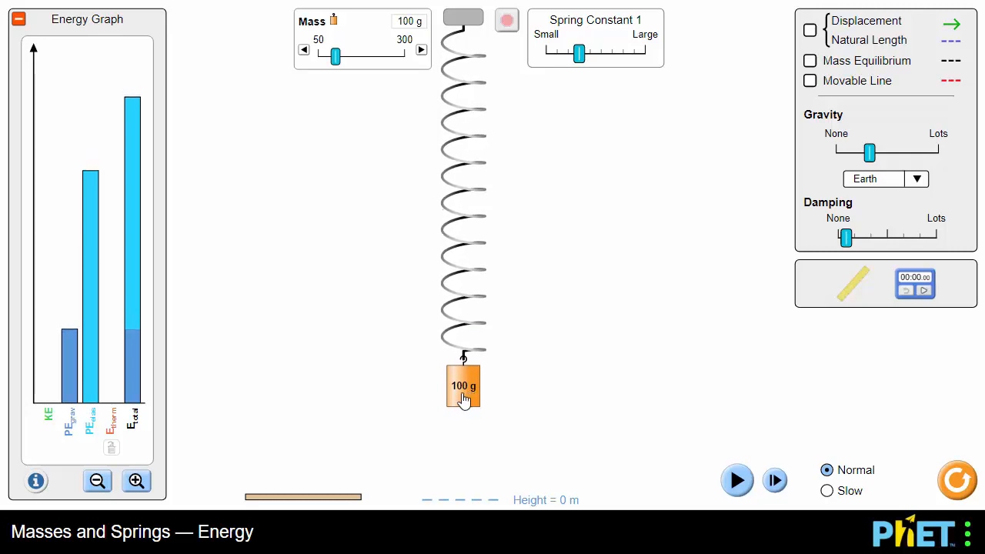
{"action": "mouse_move", "coordinate": [225, 357]}
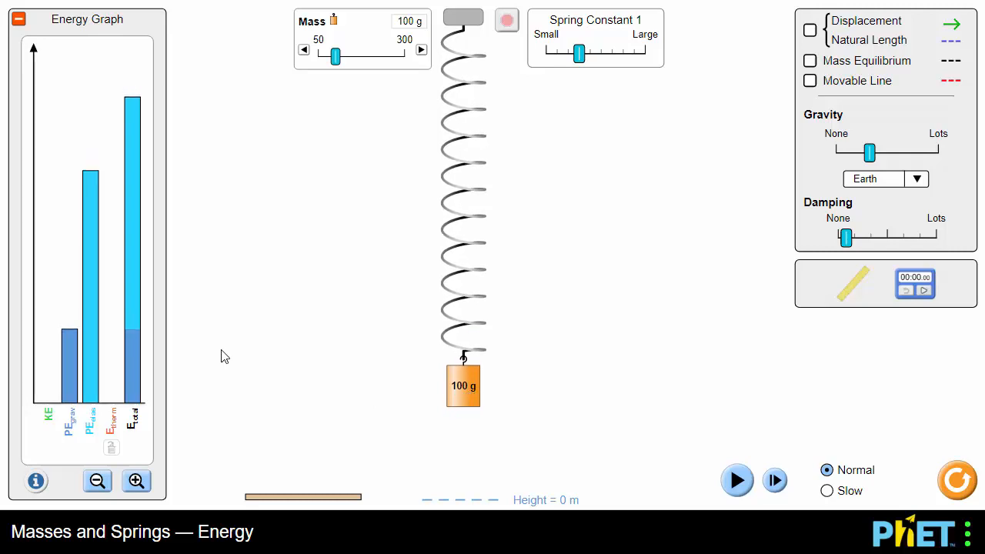
{"action": "mouse_move", "coordinate": [714, 472]}
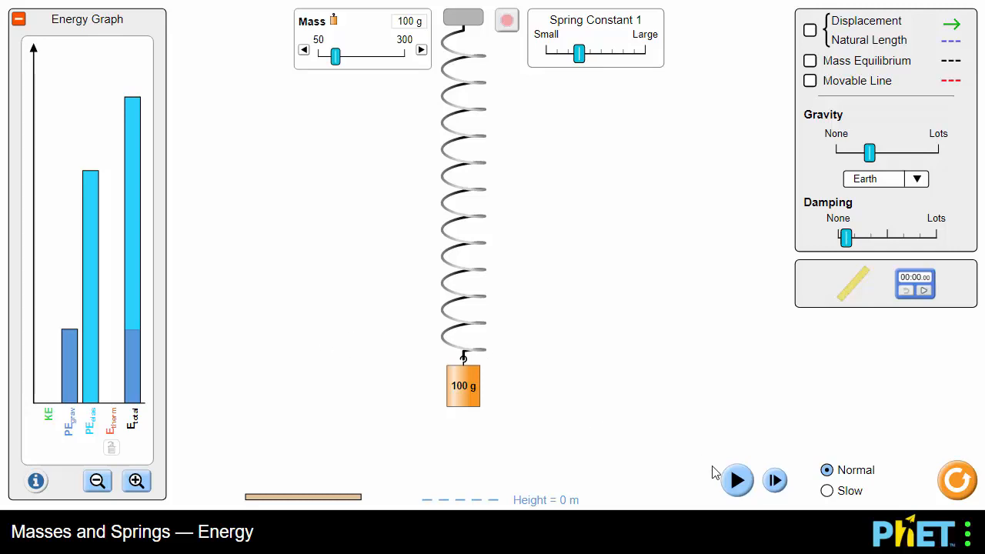
{"action": "mouse_move", "coordinate": [191, 228]}
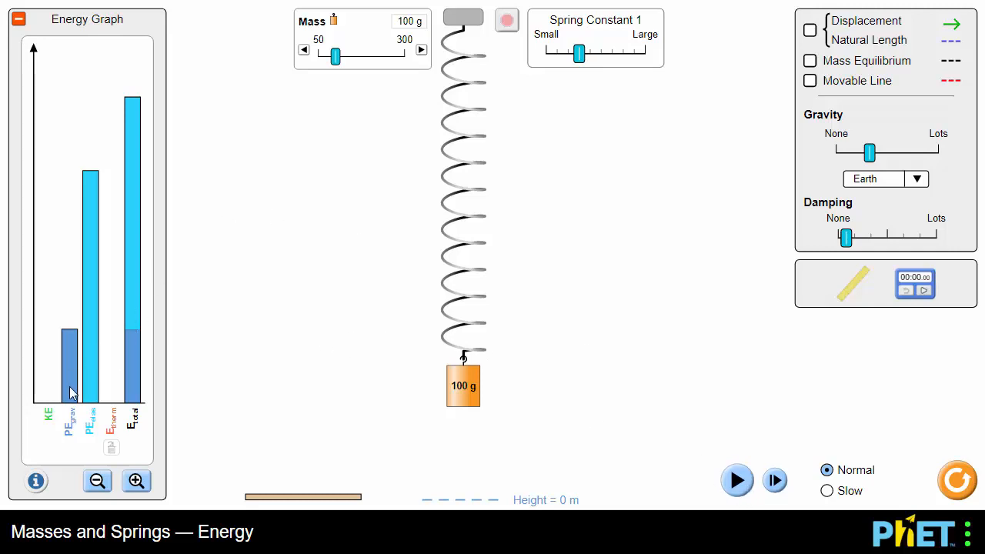
{"action": "mouse_move", "coordinate": [99, 399]}
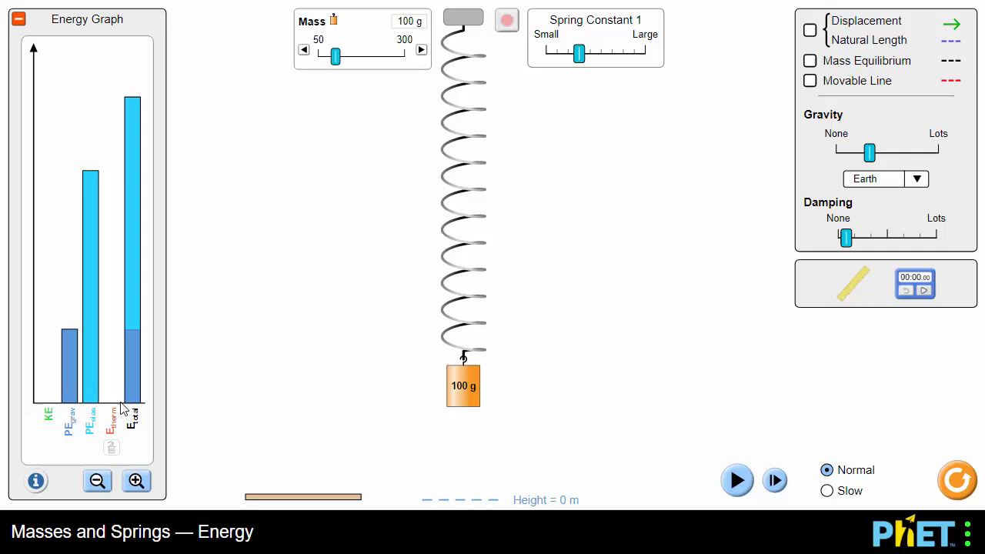
{"action": "mouse_move", "coordinate": [120, 409]}
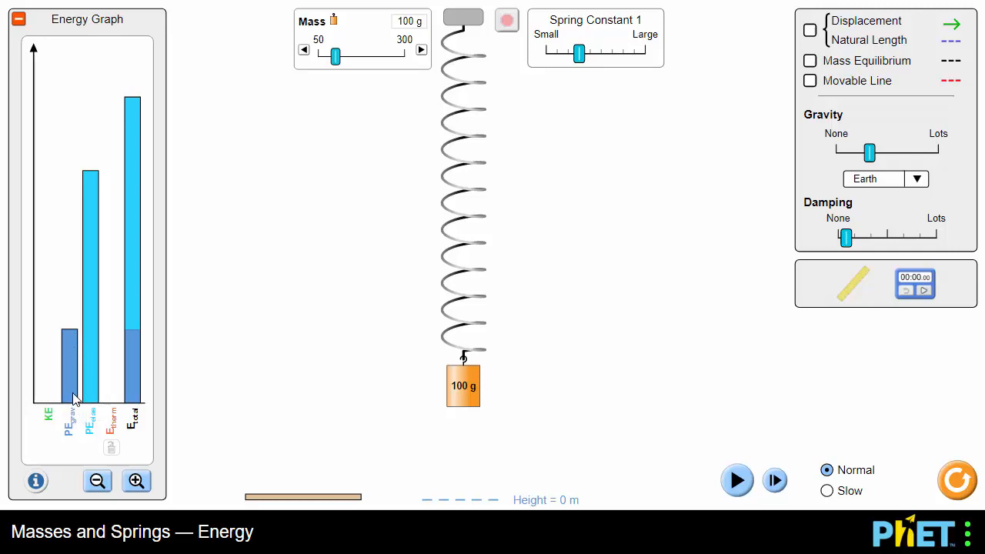
{"action": "mouse_move", "coordinate": [454, 397]}
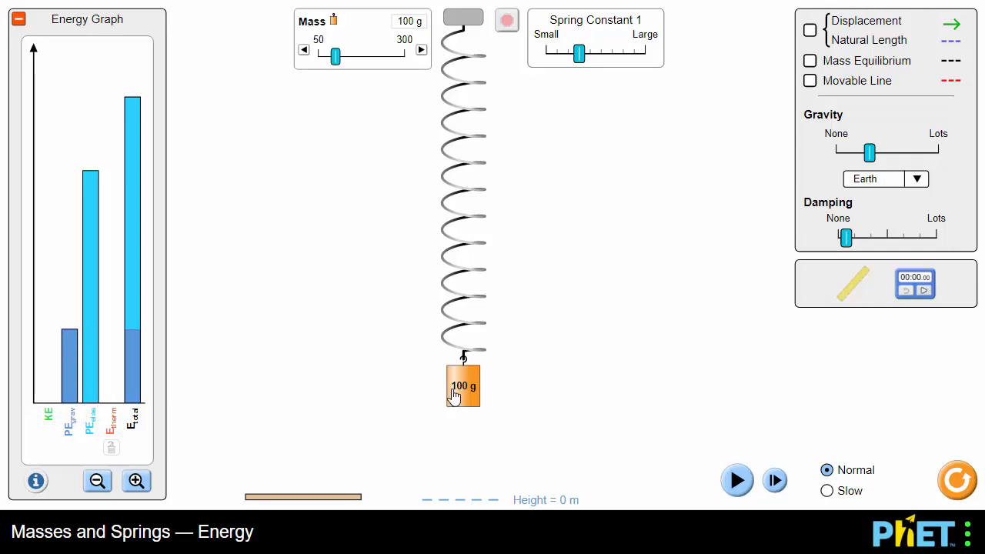
{"action": "mouse_move", "coordinate": [95, 409]}
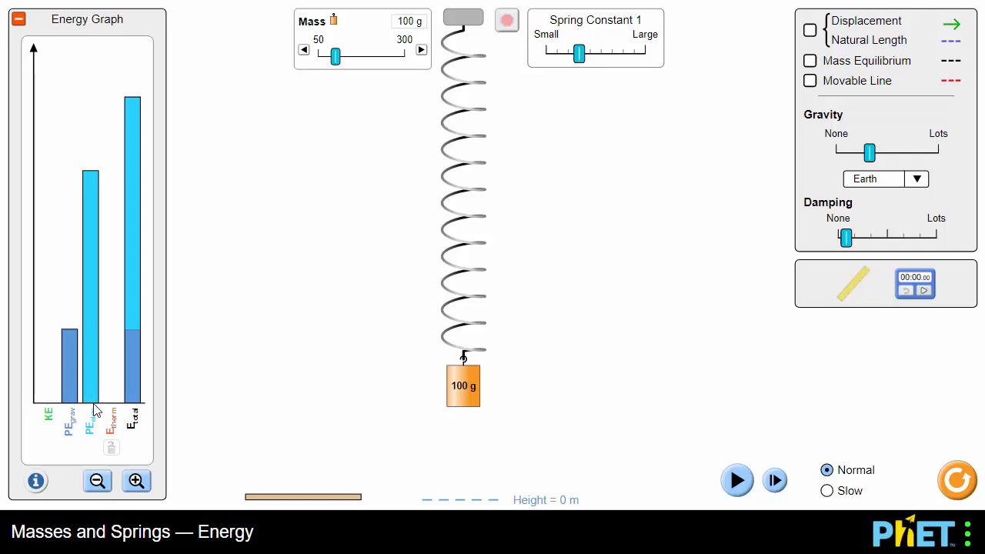
{"action": "mouse_move", "coordinate": [92, 406]}
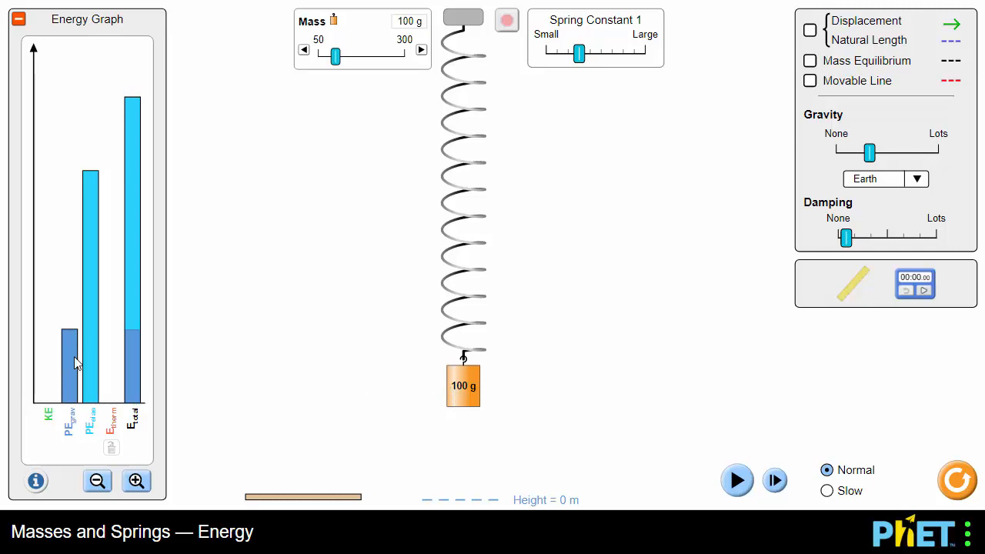
Step: Move the 100 g mass up and down Spring 1, leaving it hanging stretched far down
{"action": "left_click_drag", "start_coordinate": [462, 385], "coordinate": [462, 223]}
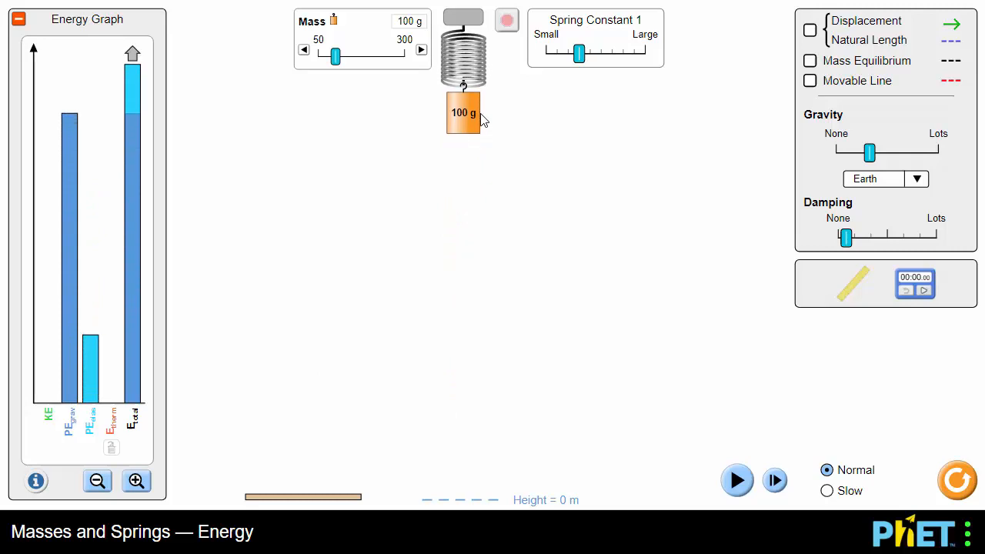
{"action": "left_click_drag", "start_coordinate": [462, 112], "coordinate": [461, 354]}
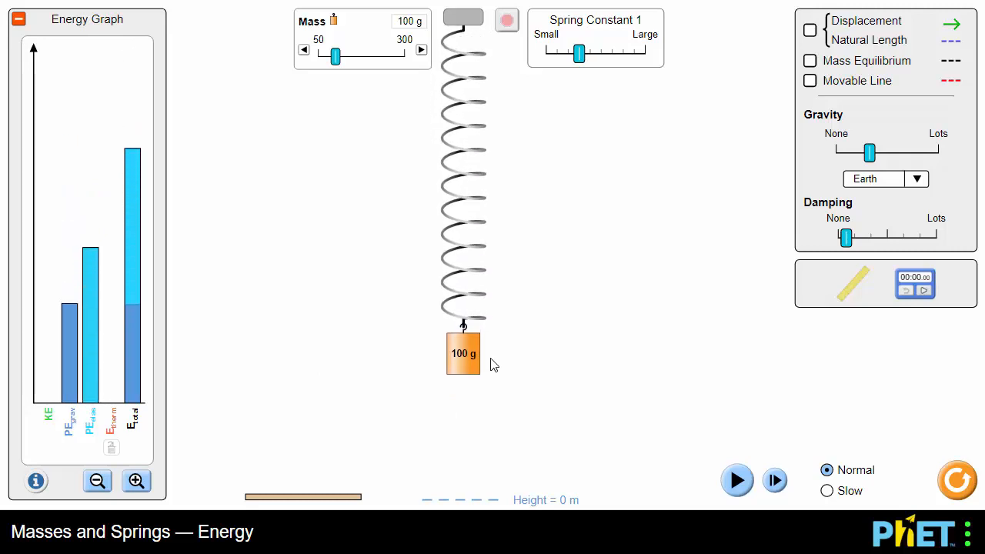
{"action": "left_click_drag", "start_coordinate": [462, 353], "coordinate": [462, 206]}
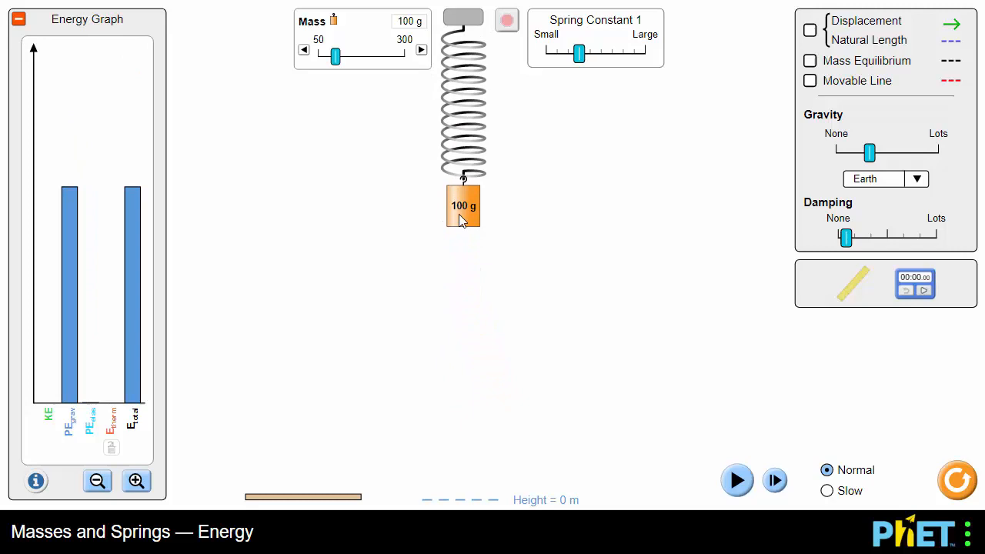
{"action": "left_click_drag", "start_coordinate": [461, 206], "coordinate": [462, 397]}
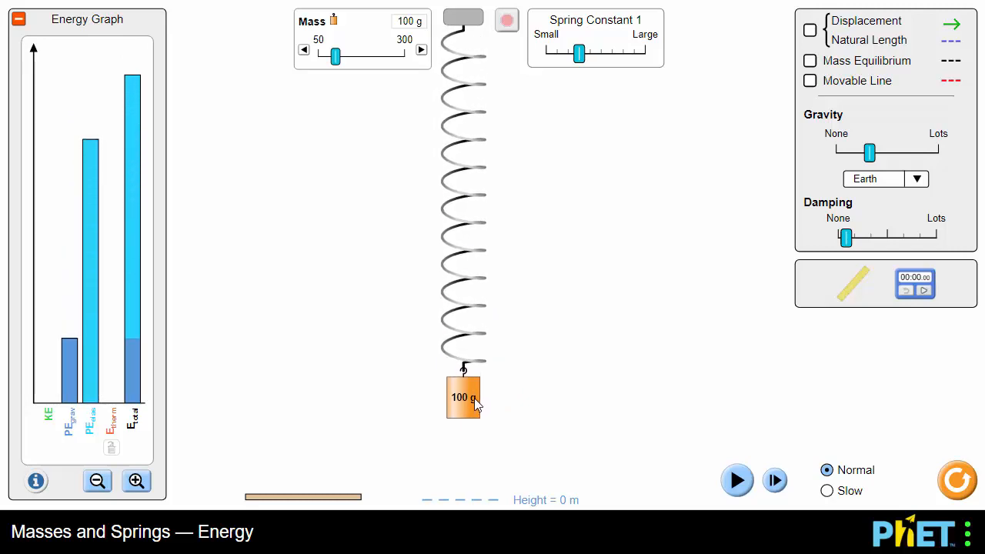
{"action": "mouse_move", "coordinate": [392, 396]}
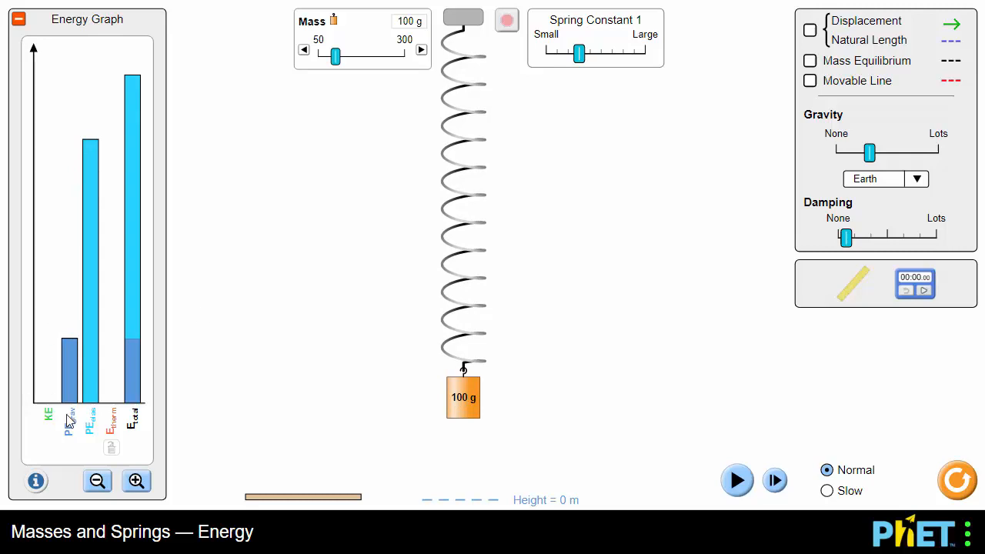
{"action": "mouse_move", "coordinate": [91, 438]}
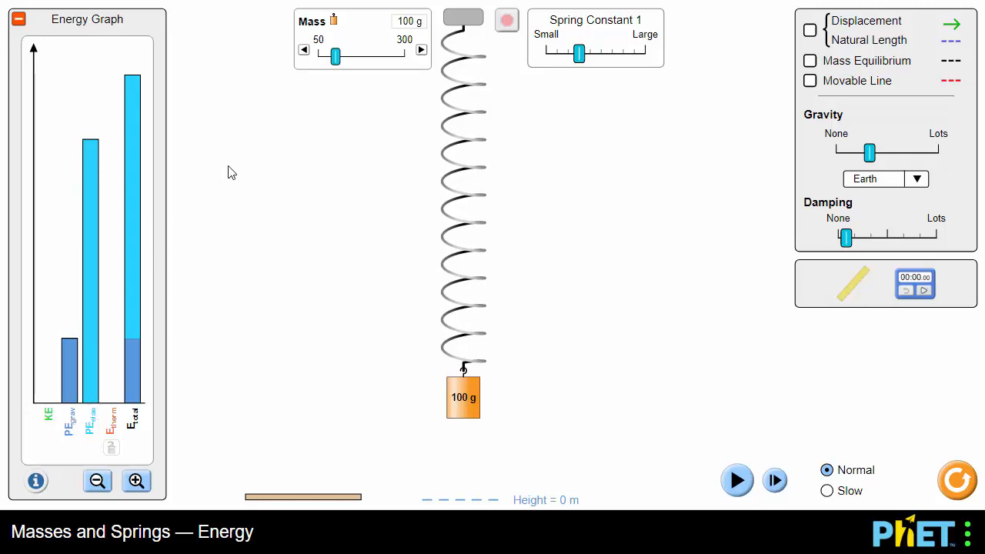
{"action": "mouse_move", "coordinate": [733, 58]}
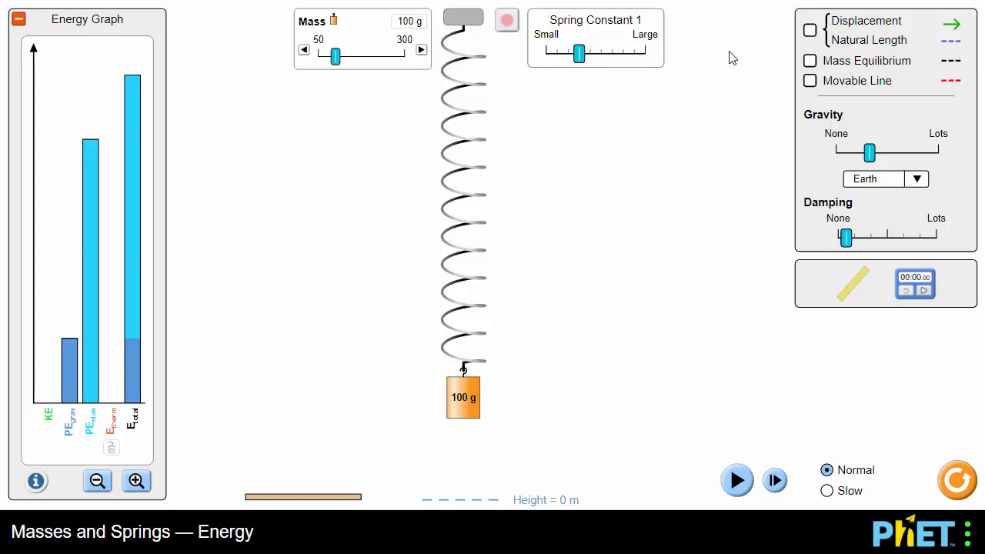
{"action": "mouse_move", "coordinate": [788, 33]}
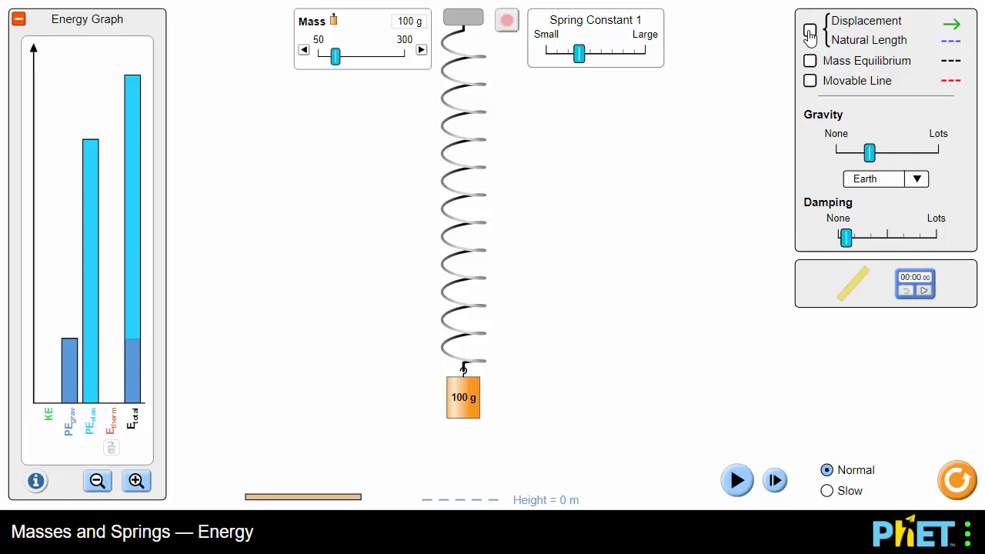
Step: Show the natural length and displacement arrow, then return the 100 g mass to the shelf
{"action": "left_click", "coordinate": [810, 30]}
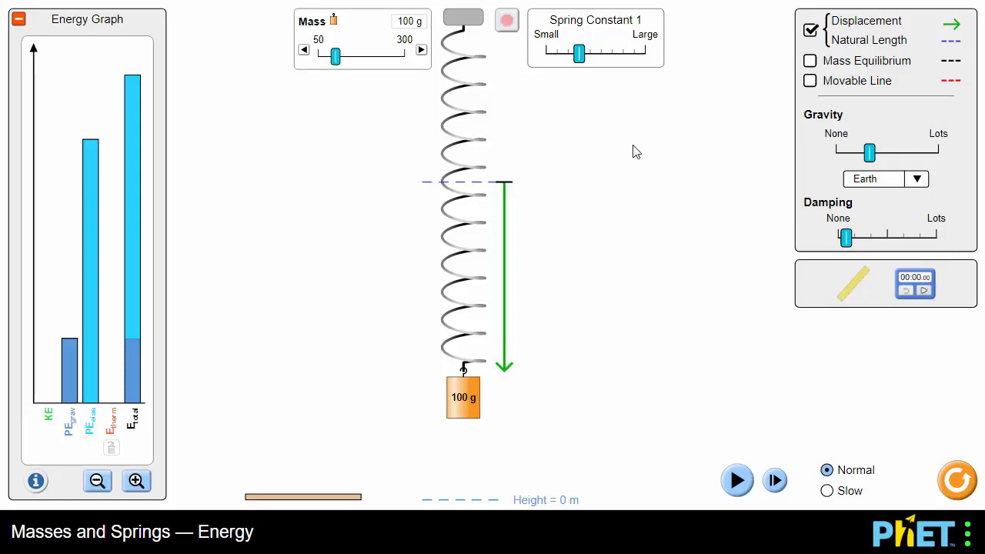
{"action": "mouse_move", "coordinate": [455, 190]}
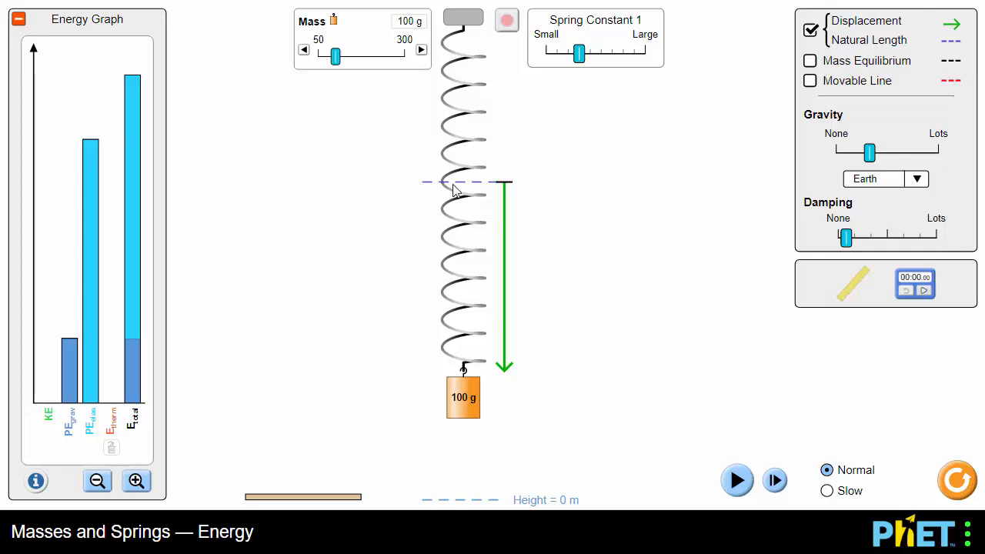
{"action": "mouse_move", "coordinate": [470, 193]}
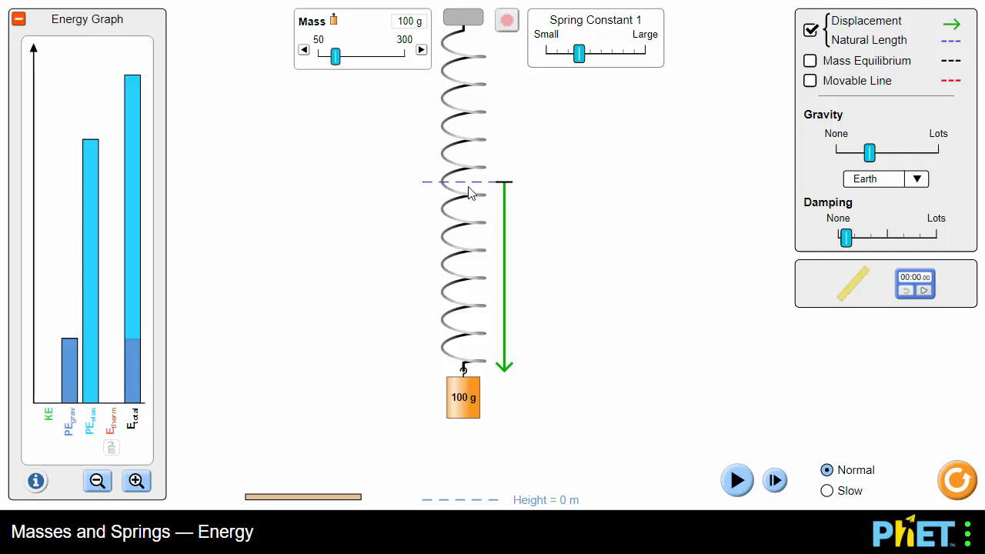
{"action": "left_click_drag", "start_coordinate": [461, 397], "coordinate": [305, 460]}
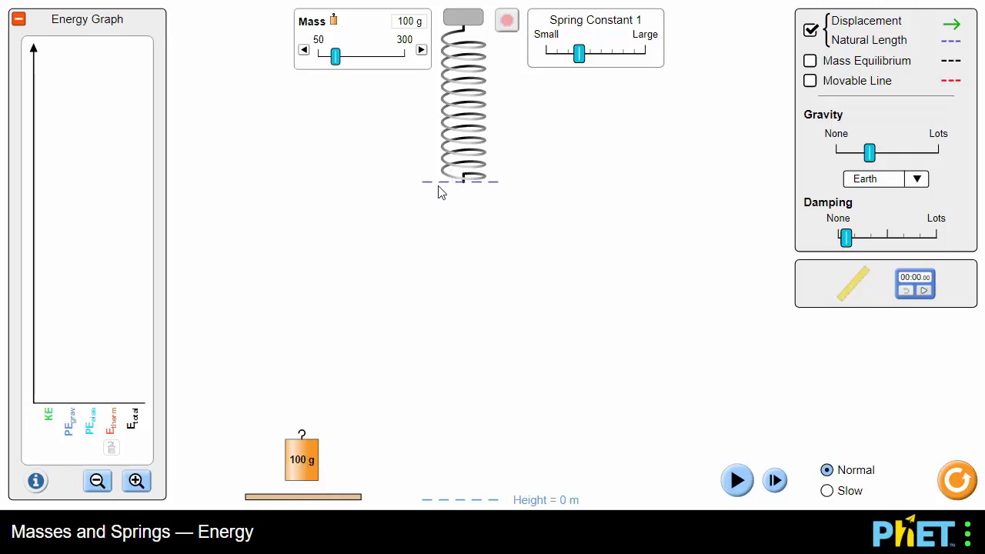
{"action": "mouse_move", "coordinate": [310, 465]}
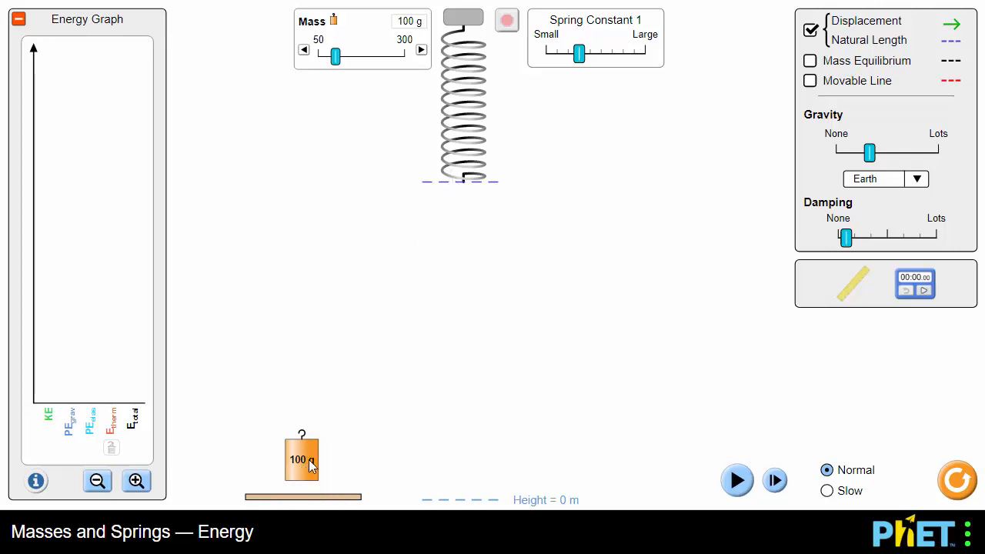
Step: Hang the 100 g mass from the shelf back onto Spring 1, released low
{"action": "left_click_drag", "start_coordinate": [302, 459], "coordinate": [464, 314]}
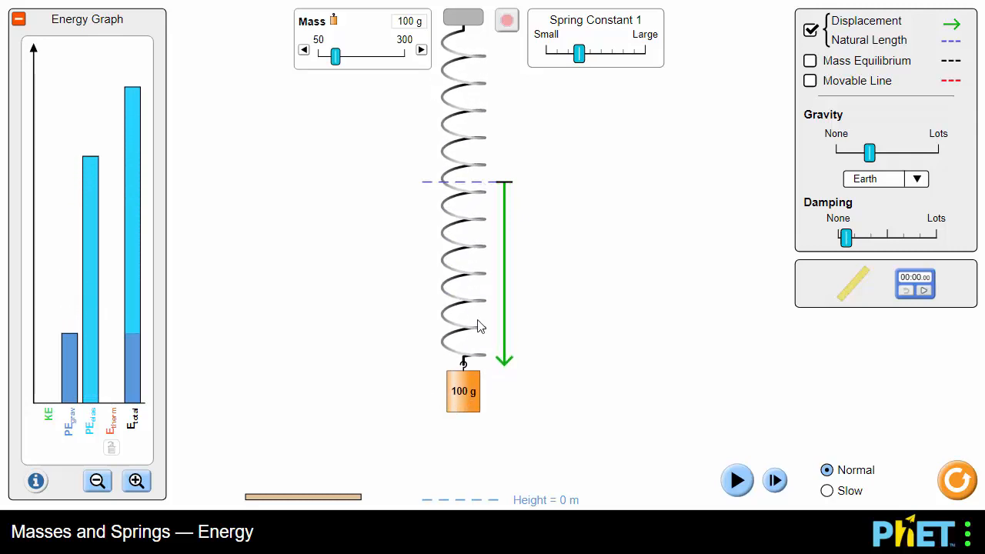
{"action": "mouse_move", "coordinate": [516, 375]}
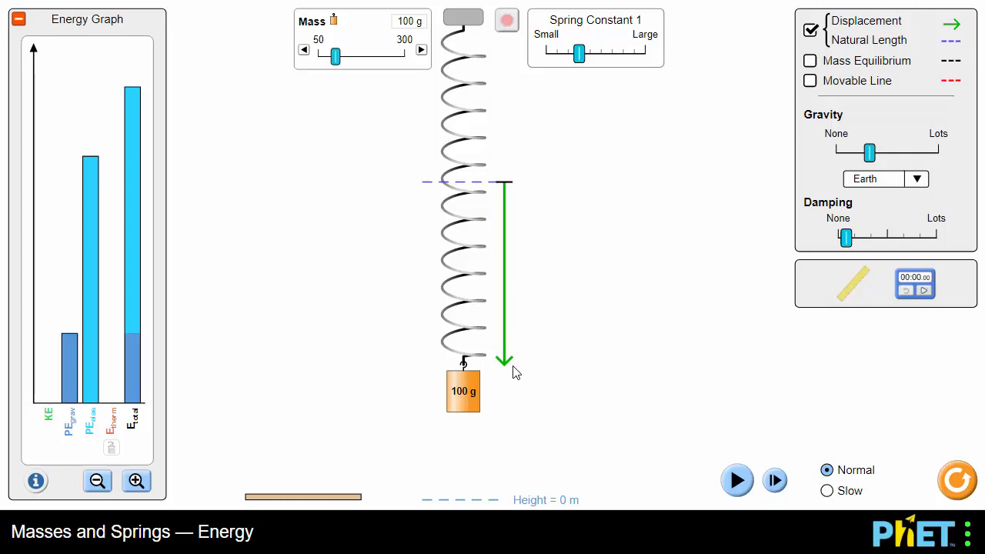
{"action": "mouse_move", "coordinate": [520, 376]}
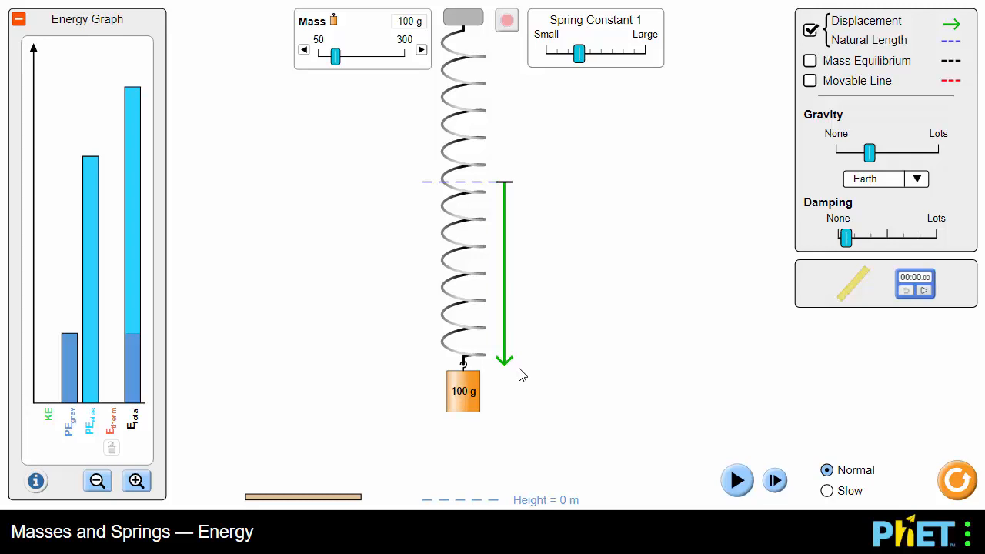
{"action": "mouse_move", "coordinate": [520, 376]}
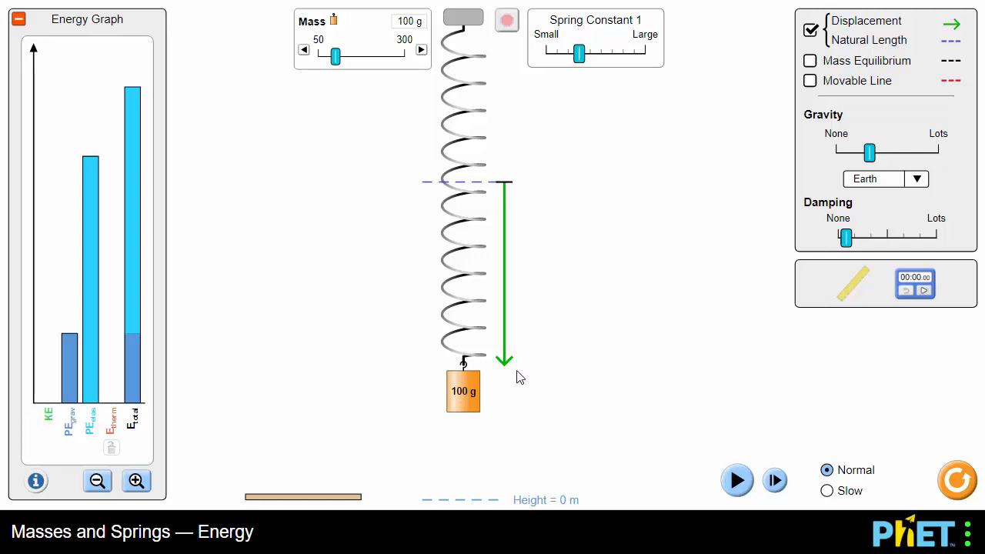
{"action": "mouse_move", "coordinate": [522, 366]}
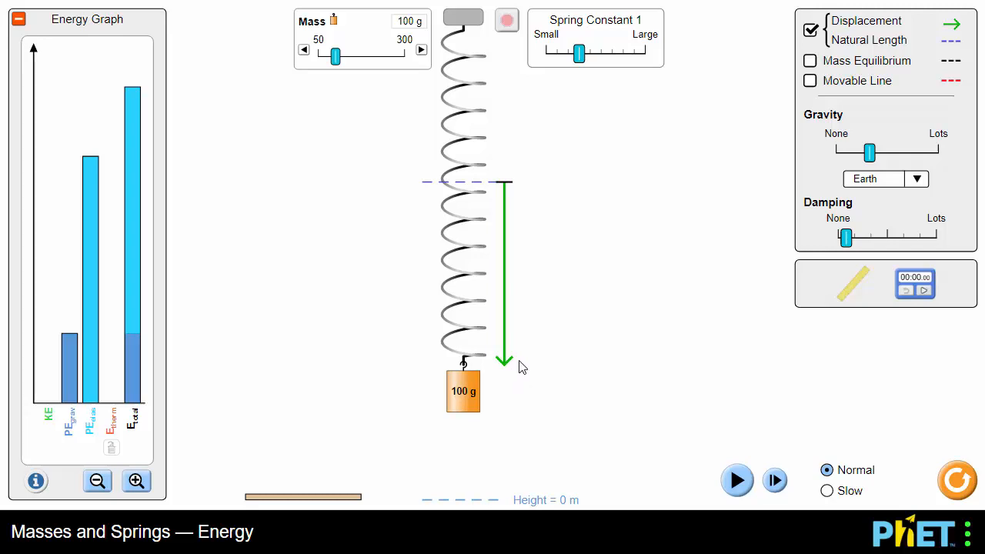
Step: Turn on the Mass Equilibrium dashed line on the stretched spring
{"action": "left_click", "coordinate": [809, 60]}
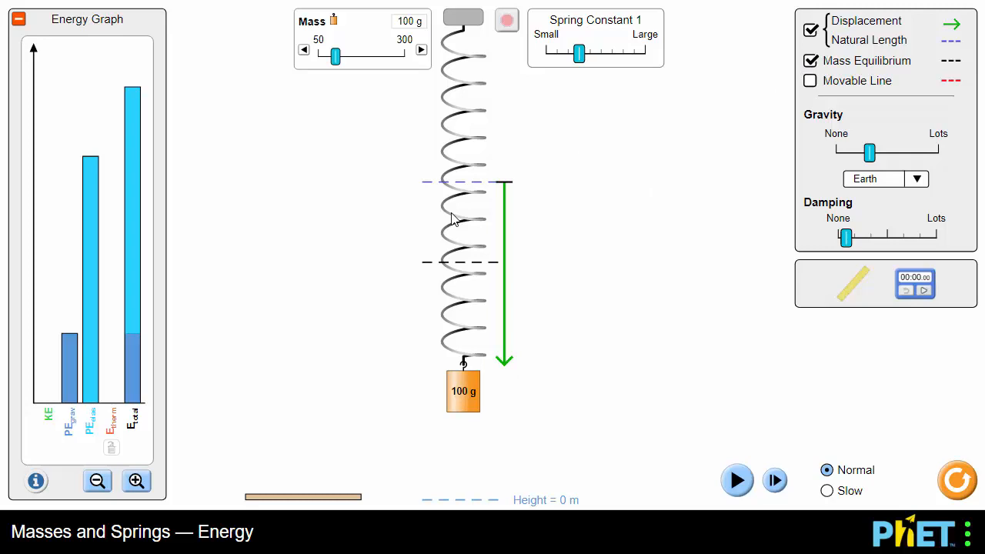
{"action": "mouse_move", "coordinate": [465, 255]}
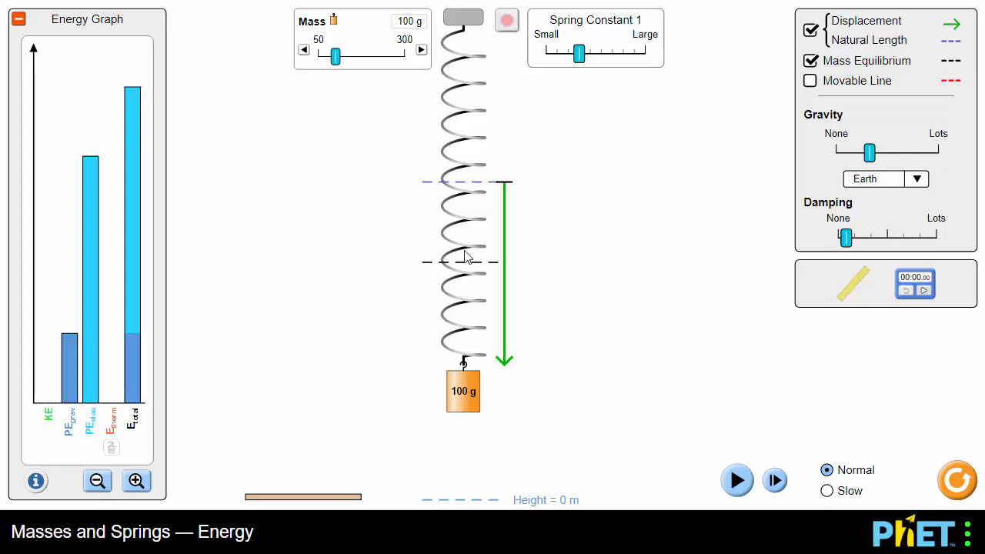
{"action": "mouse_move", "coordinate": [421, 271]}
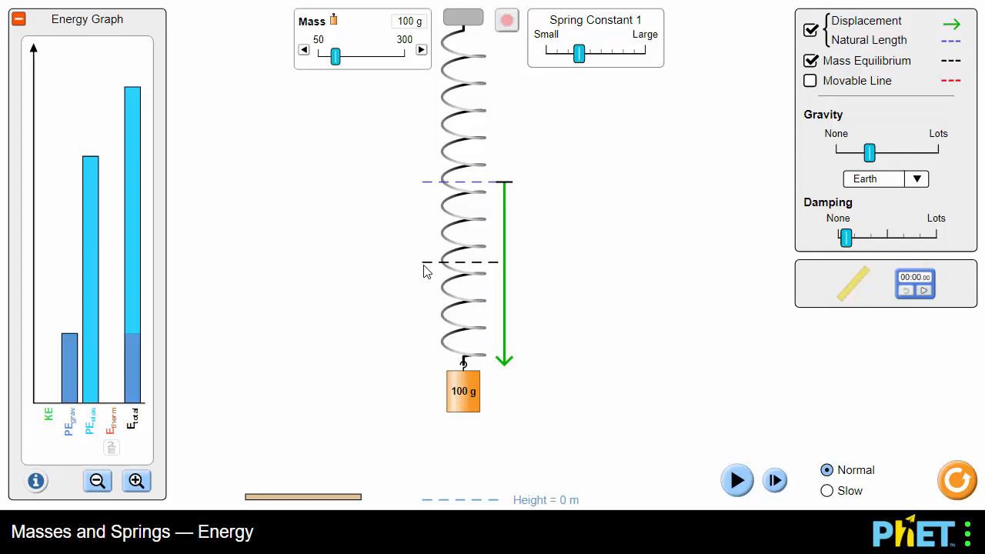
{"action": "mouse_move", "coordinate": [422, 274]}
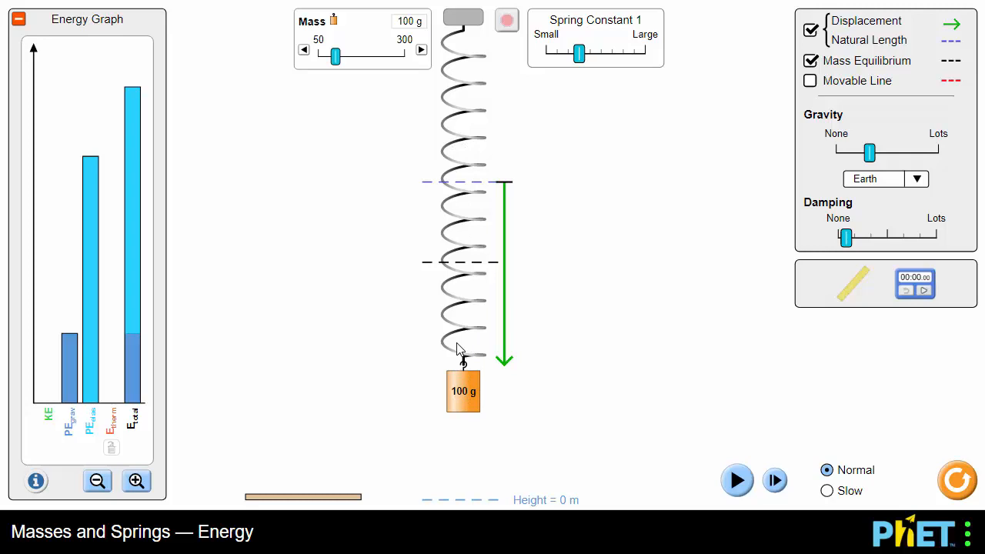
{"action": "mouse_move", "coordinate": [777, 122]}
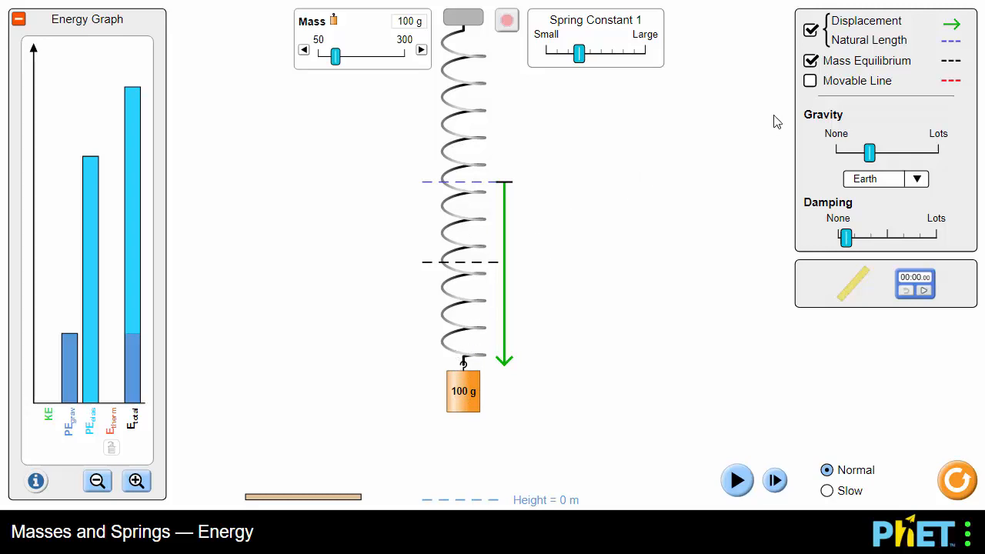
{"action": "left_click", "coordinate": [810, 80]}
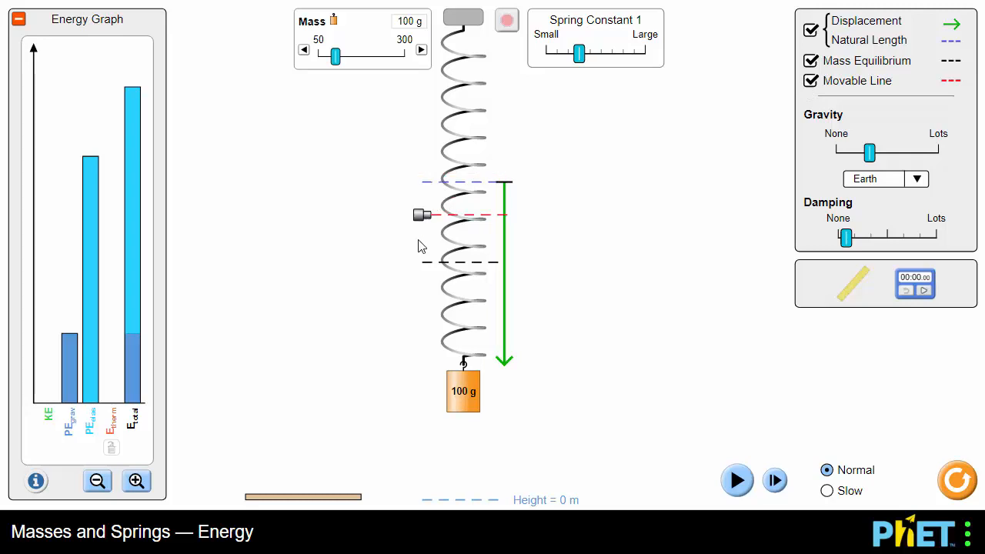
{"action": "left_click_drag", "start_coordinate": [422, 214], "coordinate": [424, 394]}
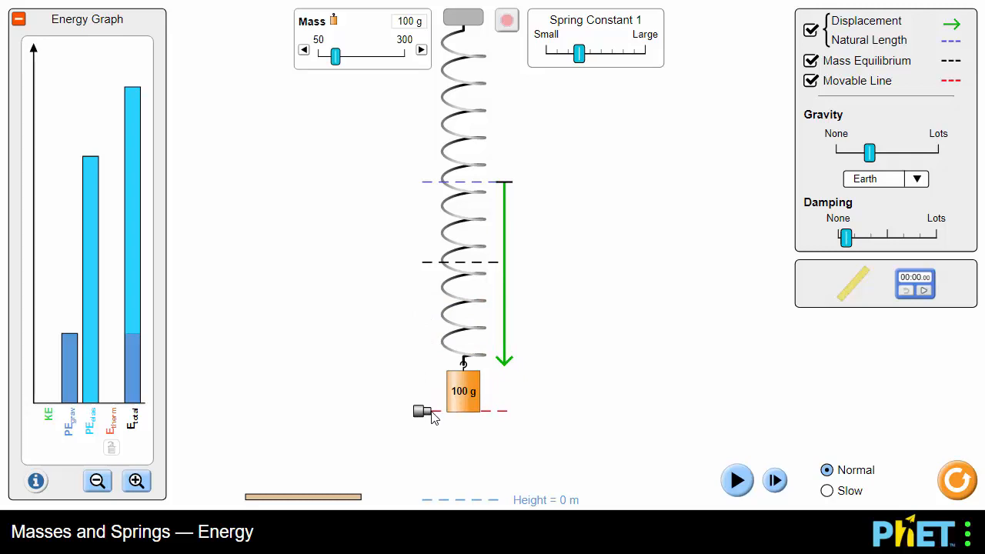
{"action": "mouse_move", "coordinate": [287, 387]}
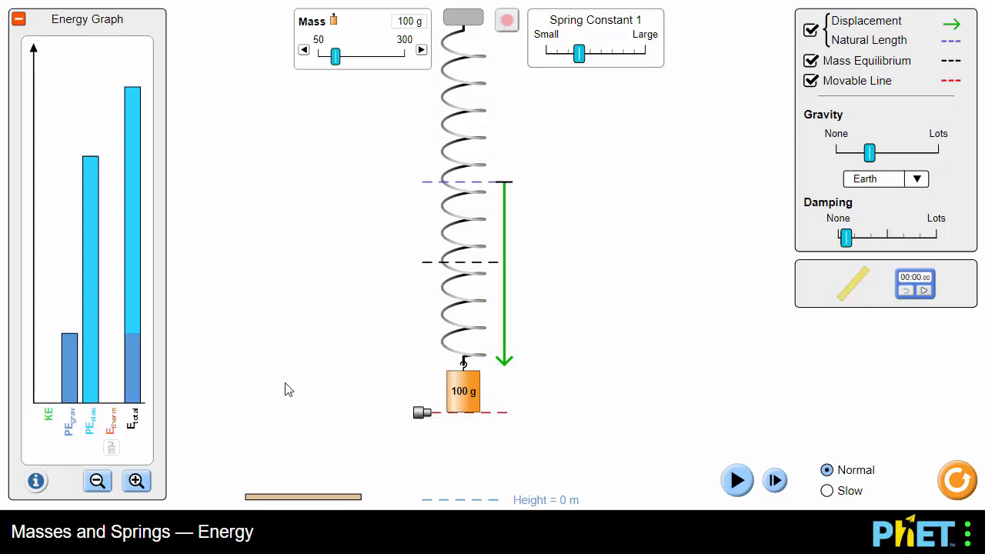
{"action": "mouse_move", "coordinate": [385, 331]}
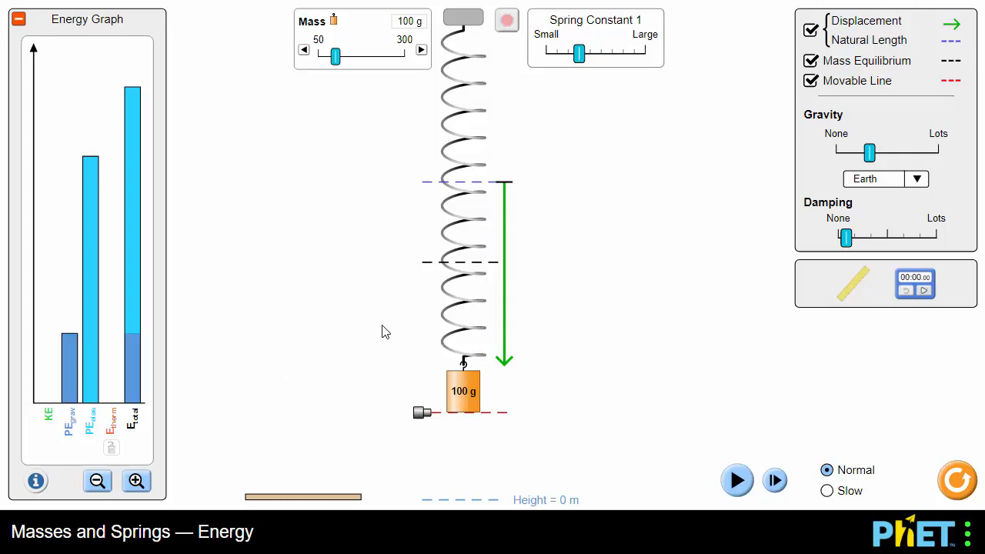
{"action": "mouse_move", "coordinate": [458, 305]}
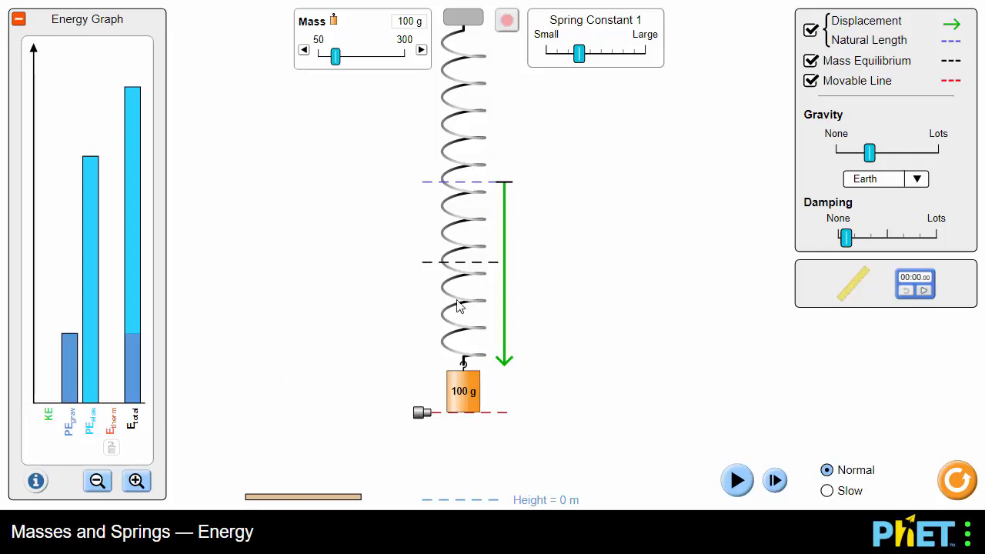
{"action": "mouse_move", "coordinate": [466, 341]}
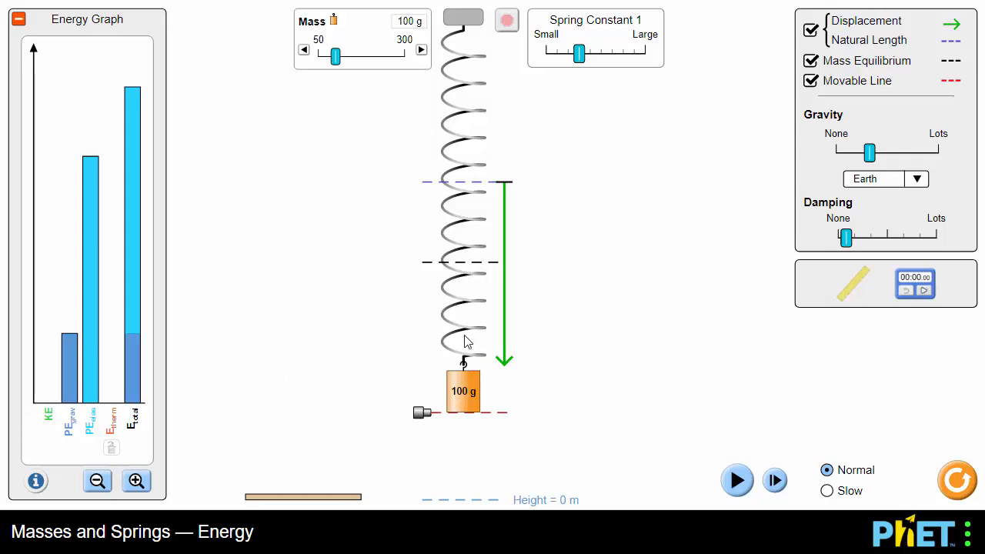
{"action": "mouse_move", "coordinate": [341, 424]}
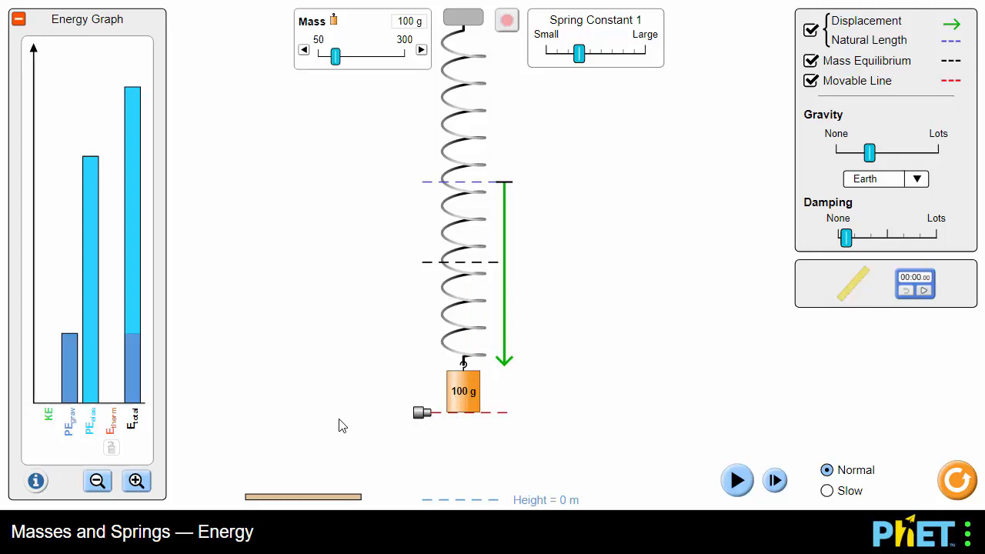
{"action": "mouse_move", "coordinate": [293, 409]}
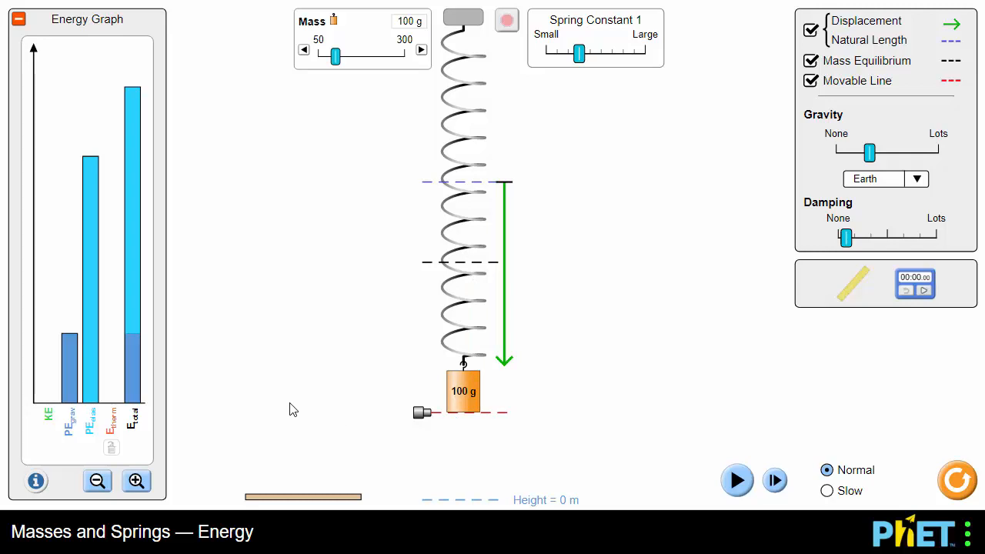
{"action": "mouse_move", "coordinate": [723, 440]}
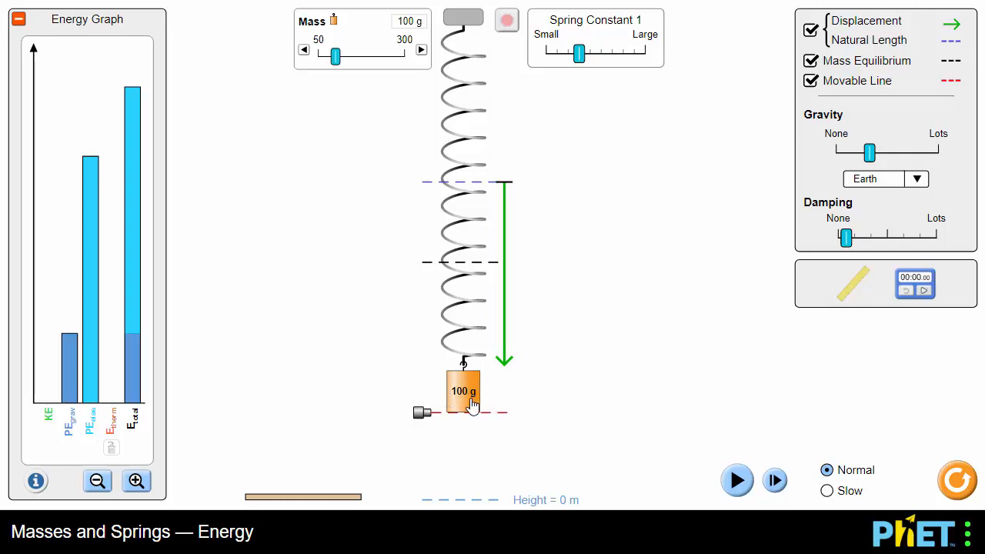
{"action": "mouse_move", "coordinate": [394, 418]}
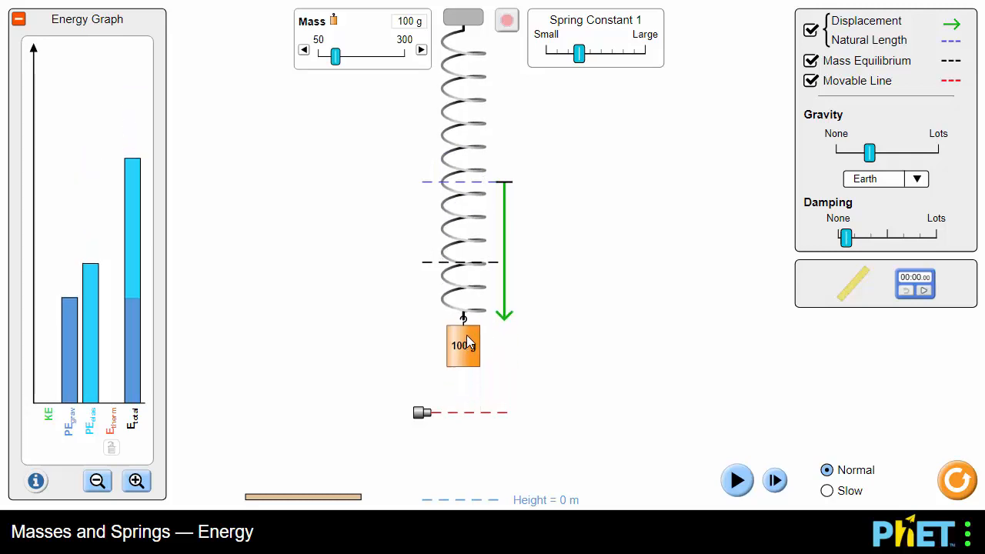
{"action": "left_click_drag", "start_coordinate": [463, 345], "coordinate": [463, 246]}
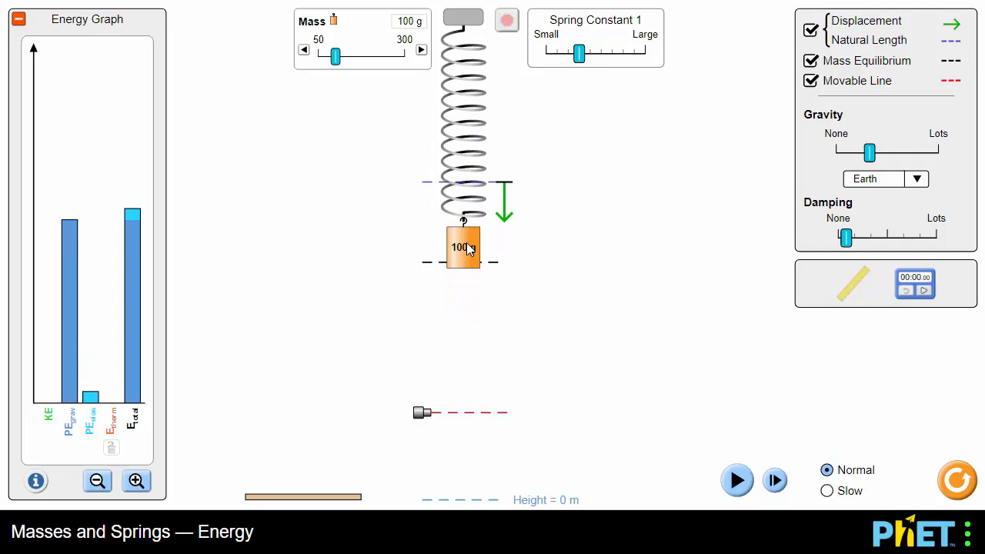
{"action": "left_click_drag", "start_coordinate": [461, 247], "coordinate": [462, 210]}
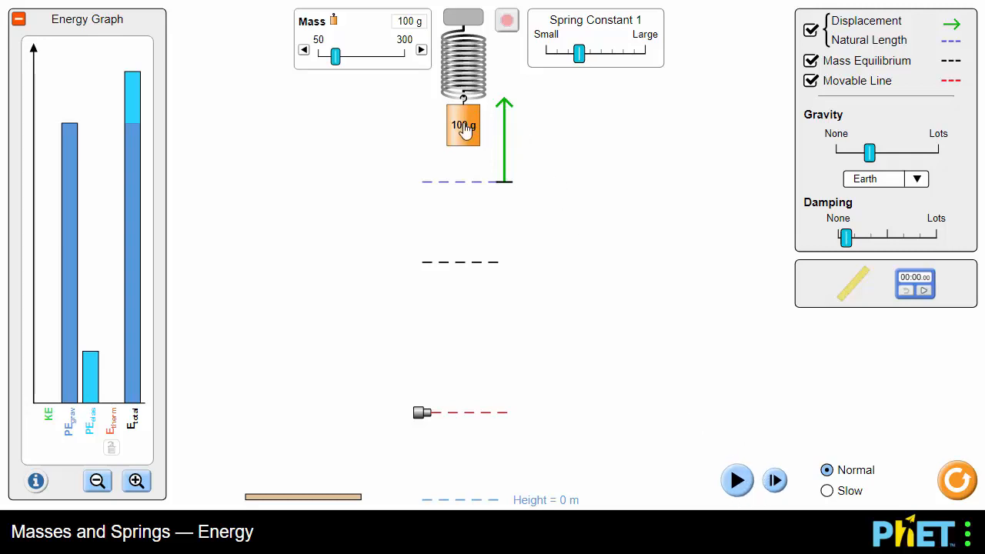
{"action": "left_click_drag", "start_coordinate": [461, 126], "coordinate": [463, 369]}
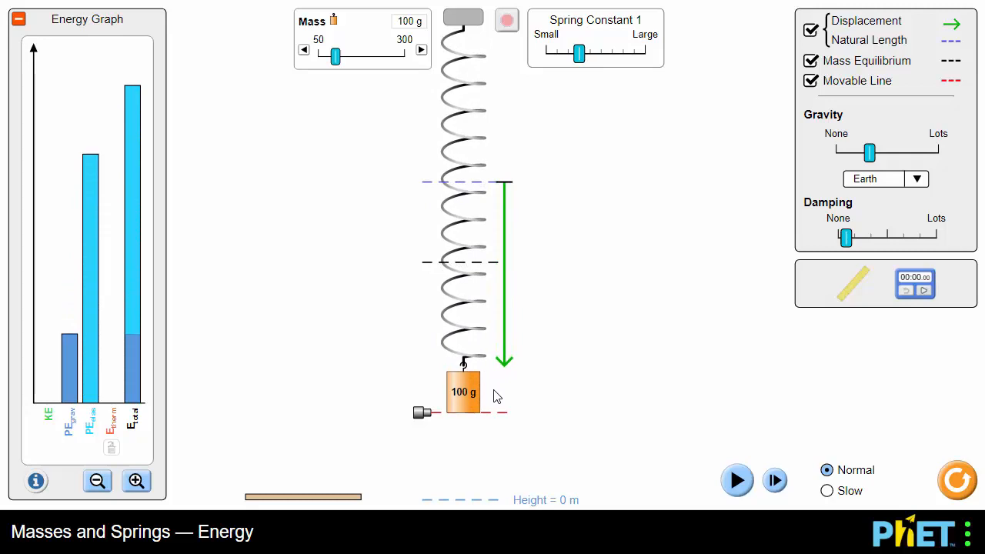
{"action": "mouse_move", "coordinate": [746, 507]}
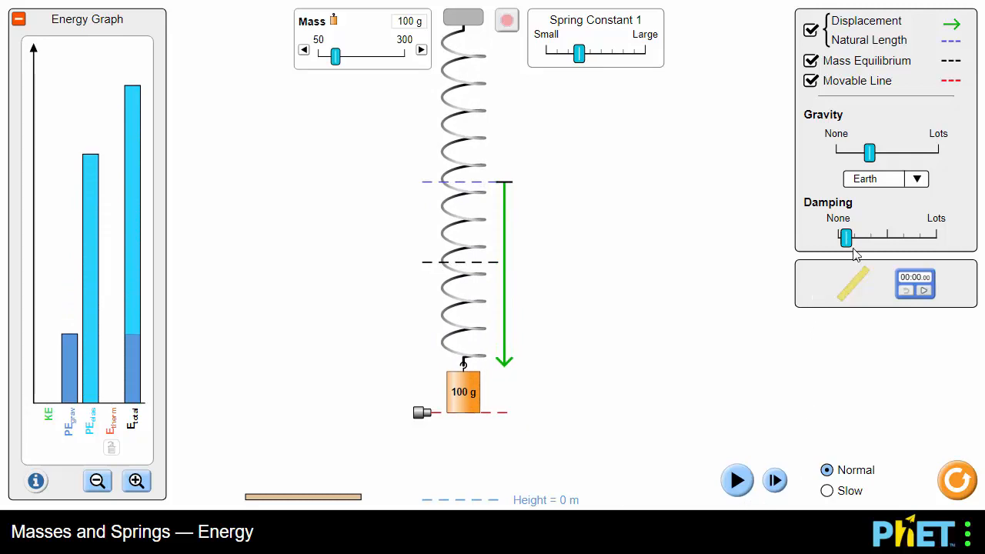
Step: Set Damping to None and start the simulation so the 100 g mass bounces freely
{"action": "left_click_drag", "start_coordinate": [845, 237], "coordinate": [837, 237]}
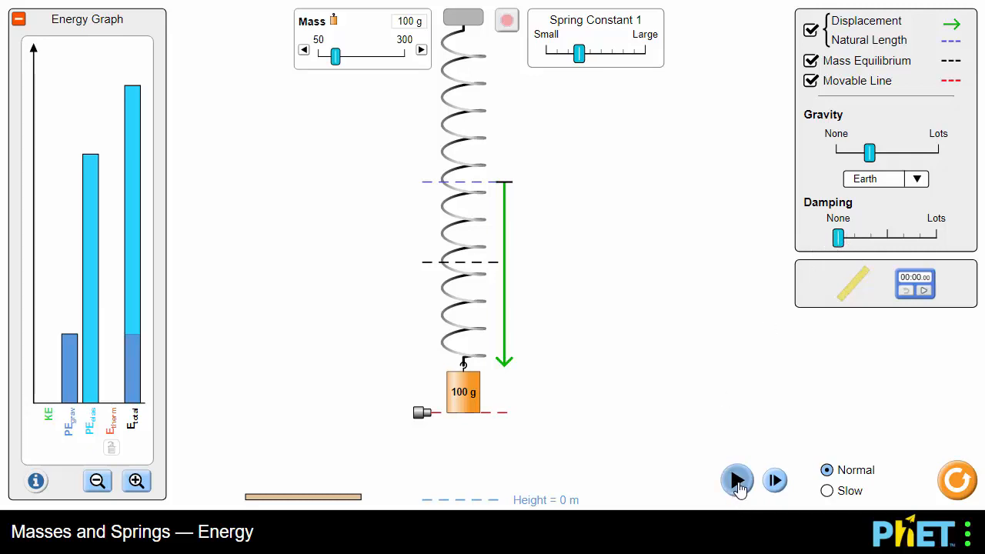
{"action": "left_click", "coordinate": [735, 480]}
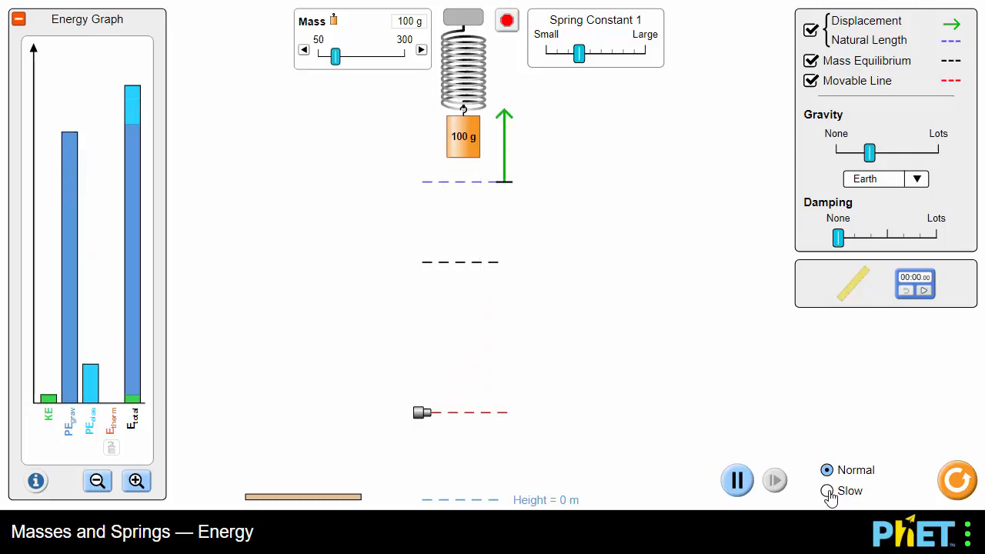
{"action": "left_click", "coordinate": [826, 490]}
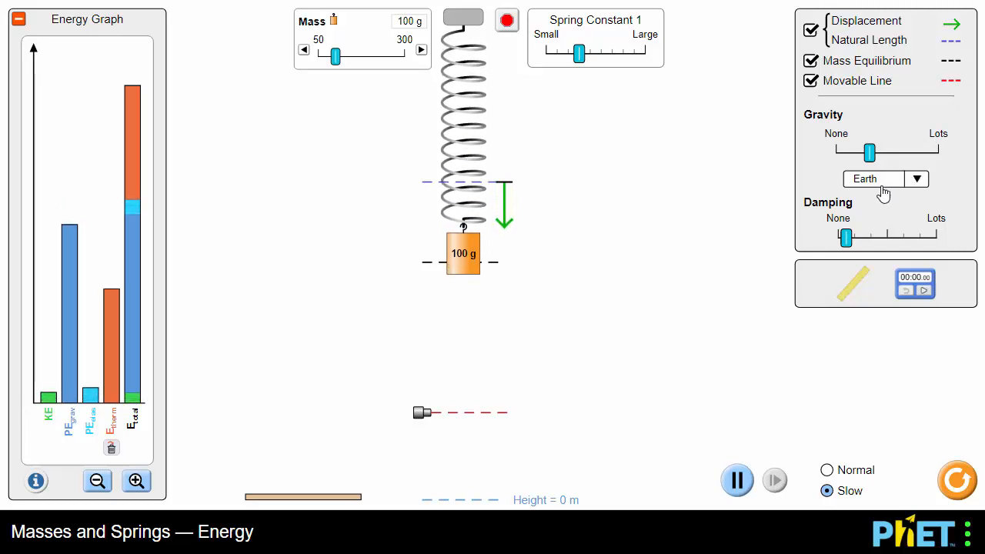
Step: Keep gravity at Earth, raise Damping past the middle toward Lots, and stay in slow motion
{"action": "left_click", "coordinate": [915, 179]}
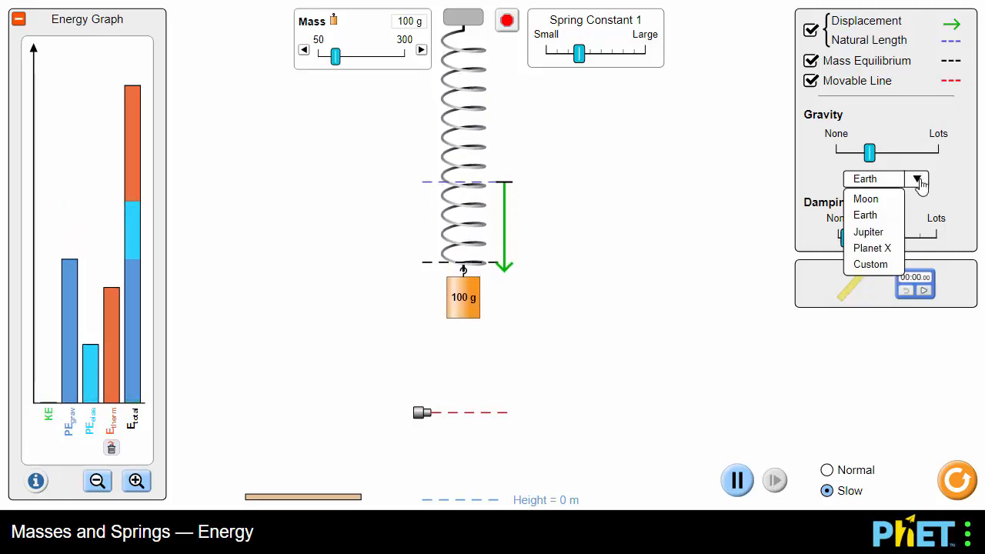
{"action": "left_click", "coordinate": [865, 215]}
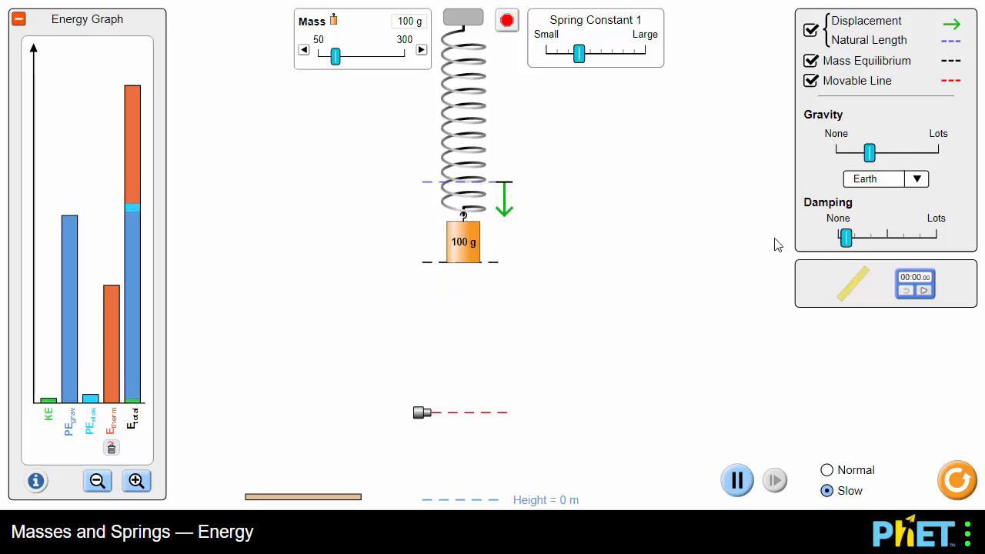
{"action": "left_click_drag", "start_coordinate": [846, 237], "coordinate": [846, 236]}
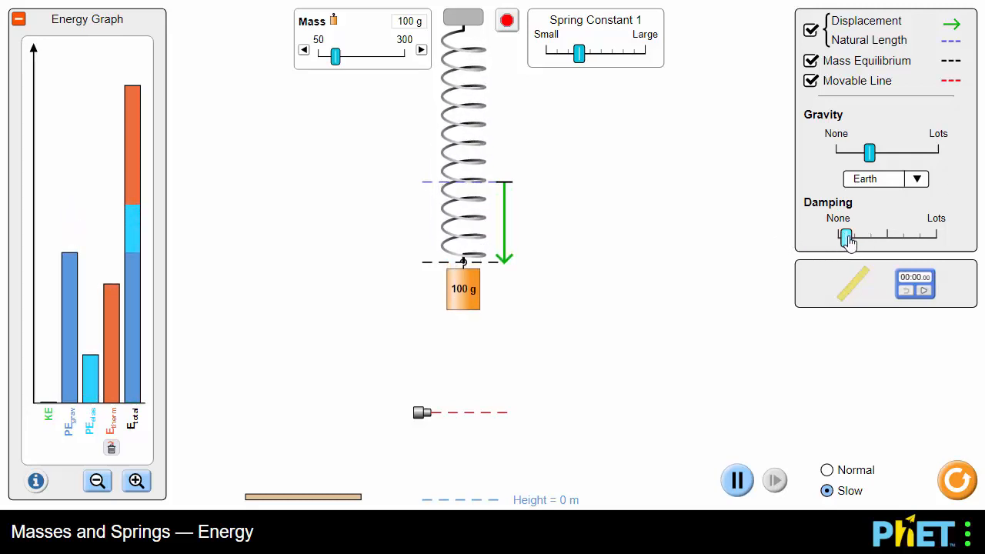
{"action": "left_click_drag", "start_coordinate": [847, 237], "coordinate": [880, 237]}
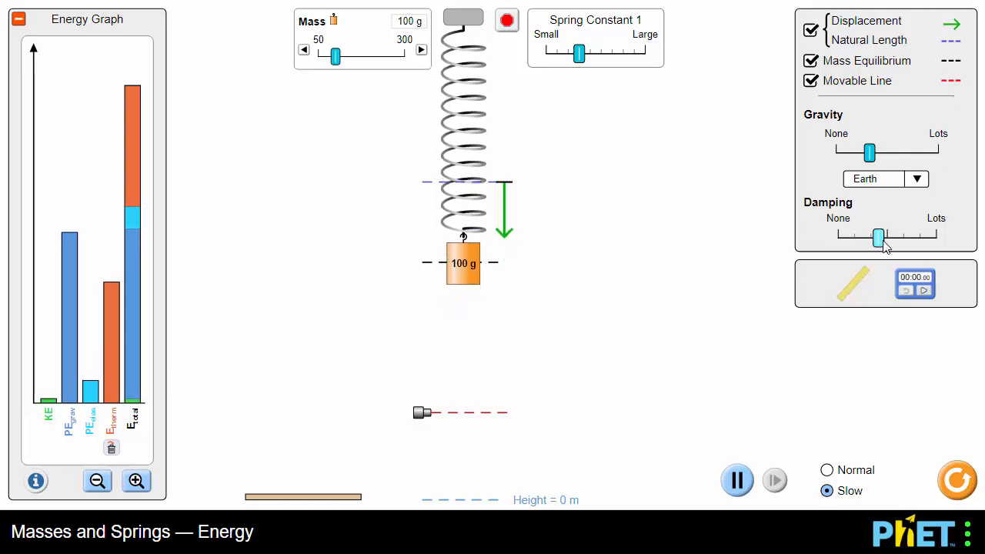
{"action": "left_click_drag", "start_coordinate": [880, 237], "coordinate": [902, 237]}
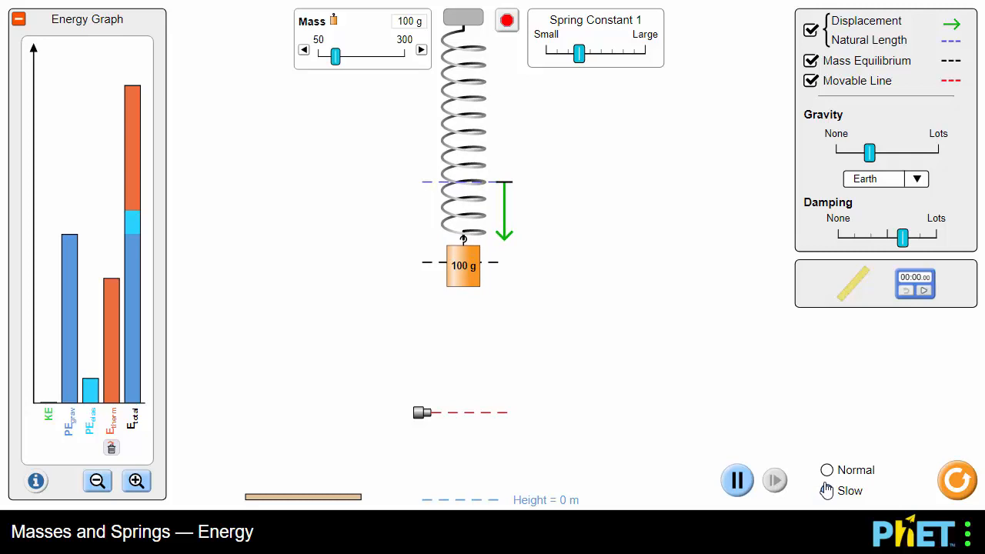
{"action": "left_click", "coordinate": [826, 491]}
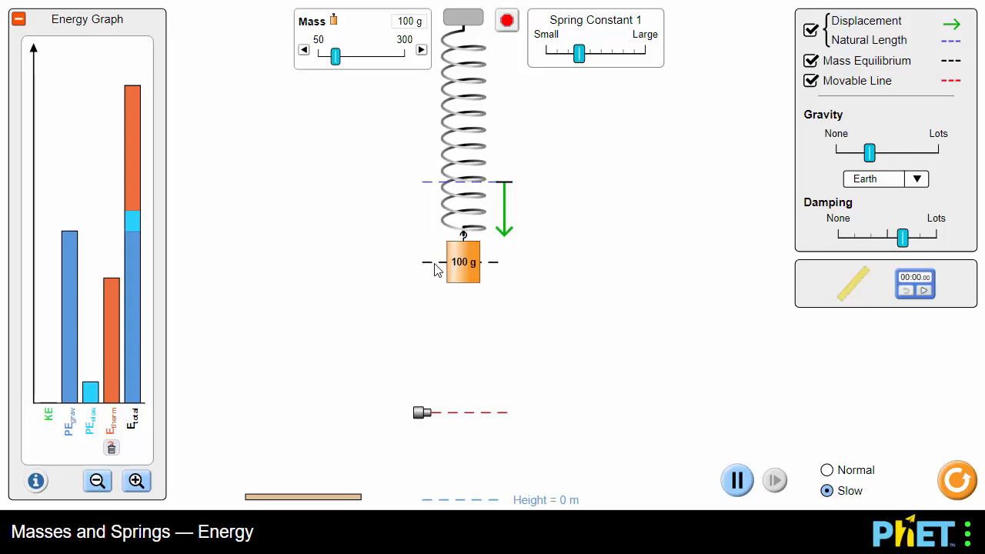
{"action": "mouse_move", "coordinate": [366, 272]}
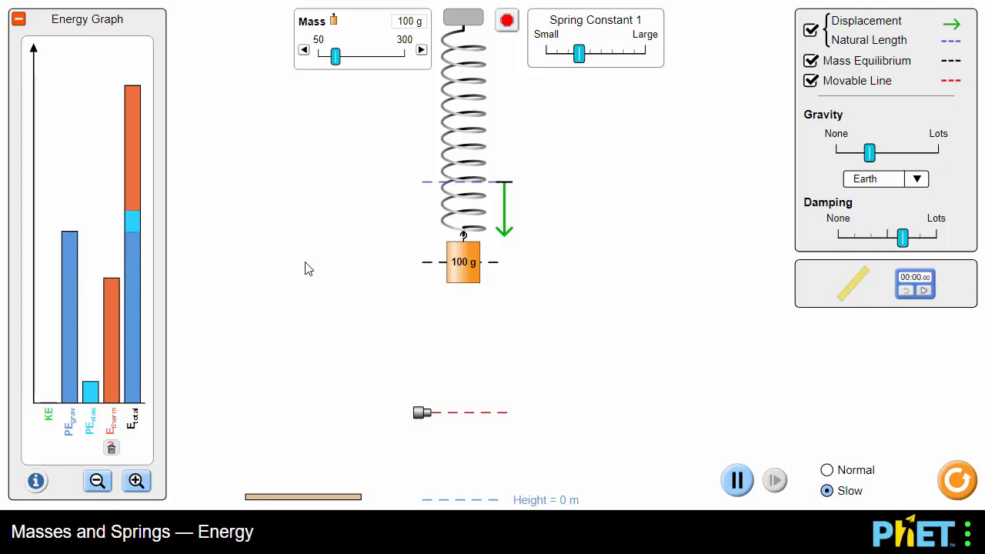
{"action": "left_click", "coordinate": [506, 21]}
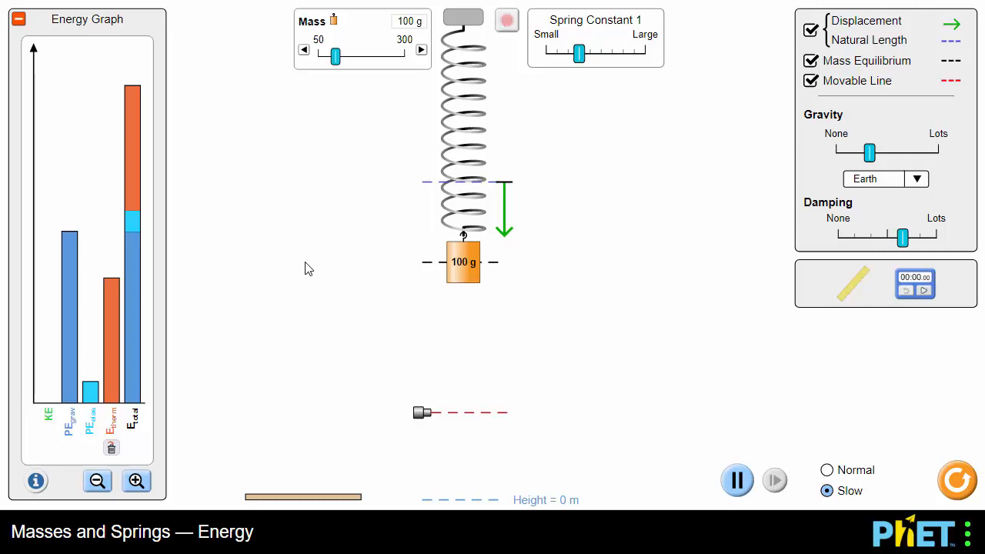